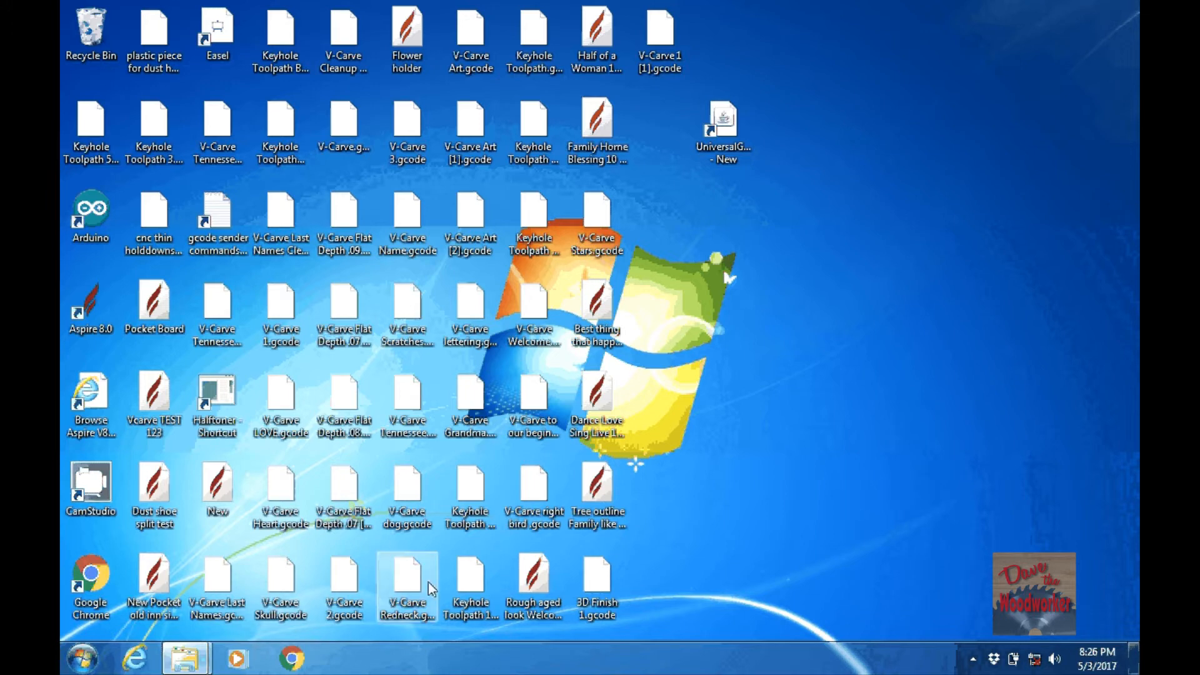
mouse_move(185, 656)
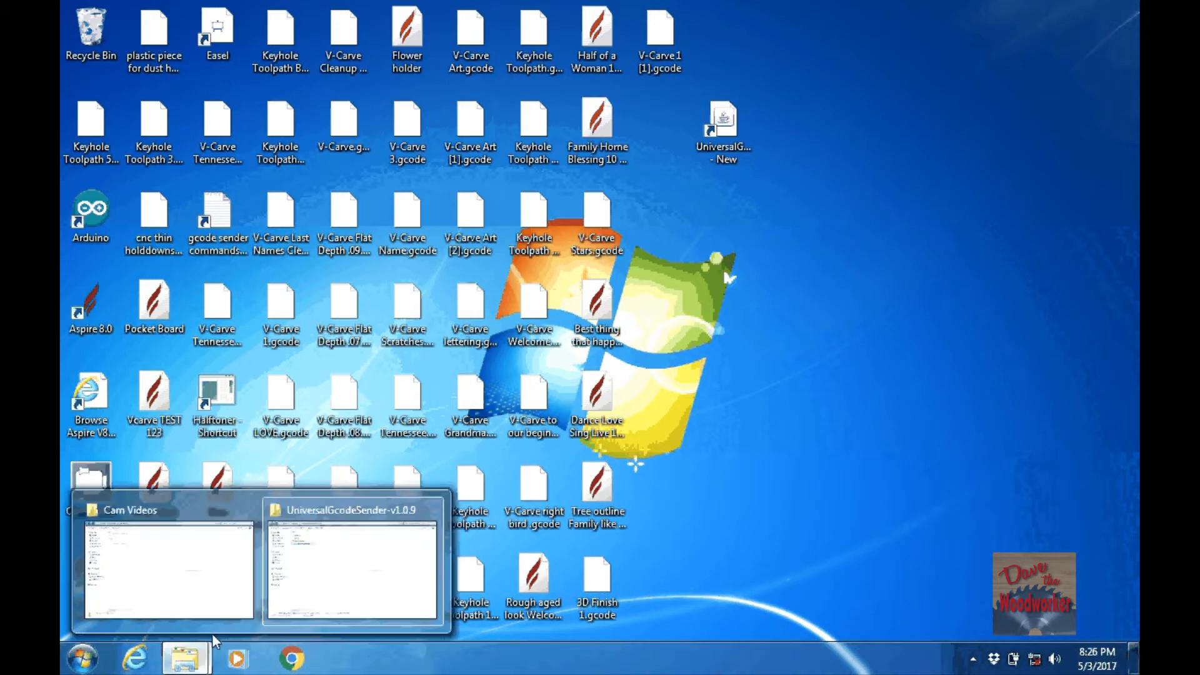
Launch Universal Gcode Sender and connect to GRBL on COM3 at 115200 baud.
click(352, 570)
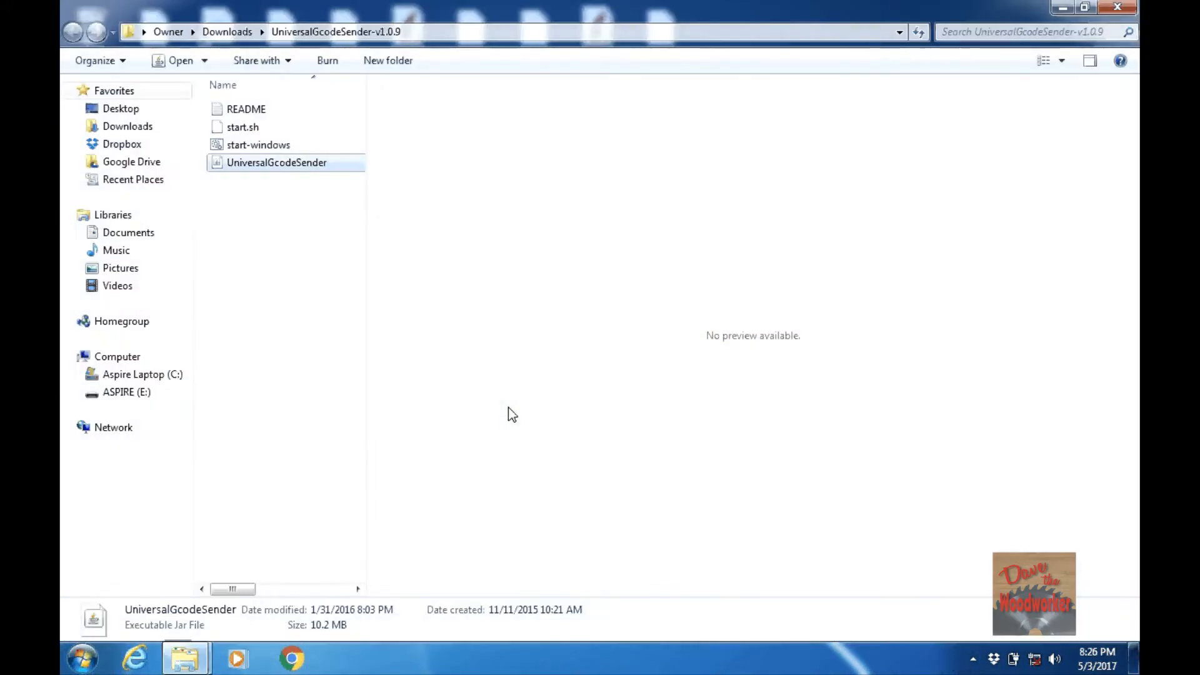
mouse_move(484, 317)
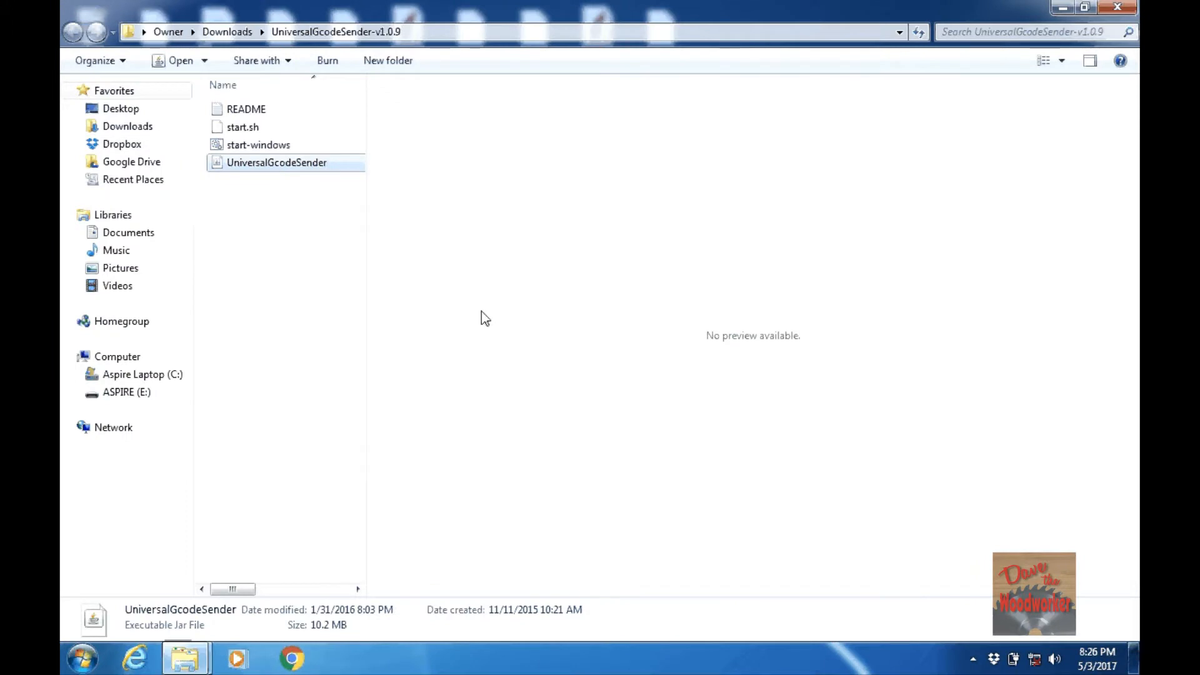
mouse_move(392, 117)
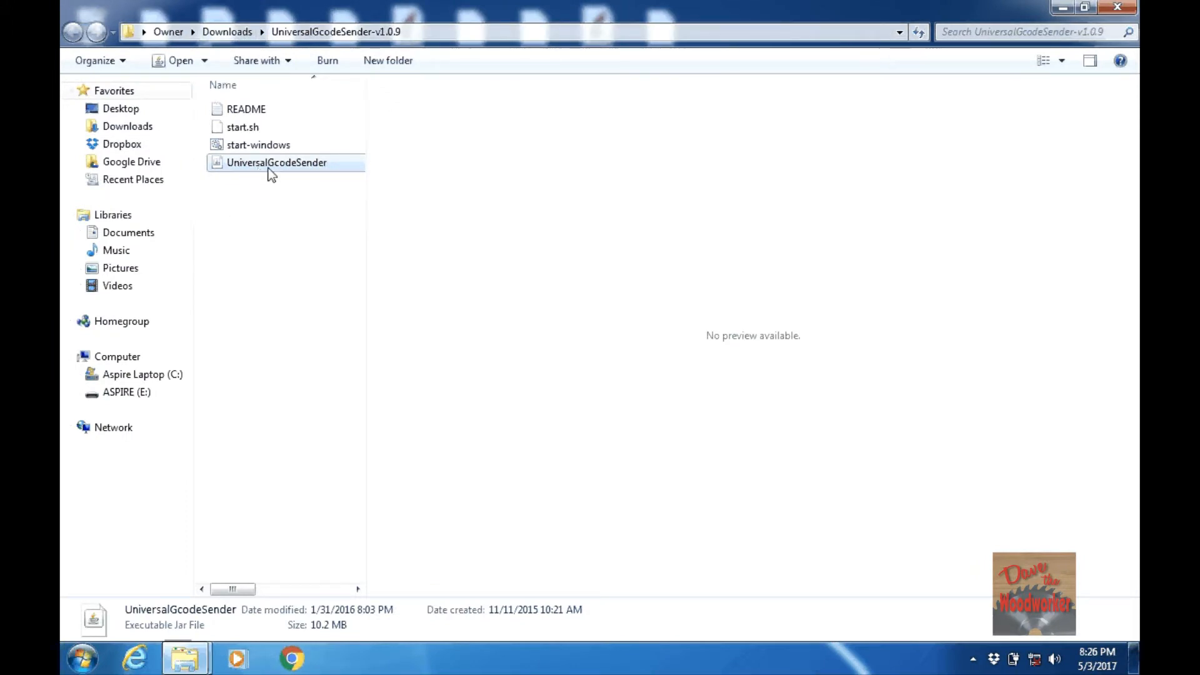
mouse_move(295, 167)
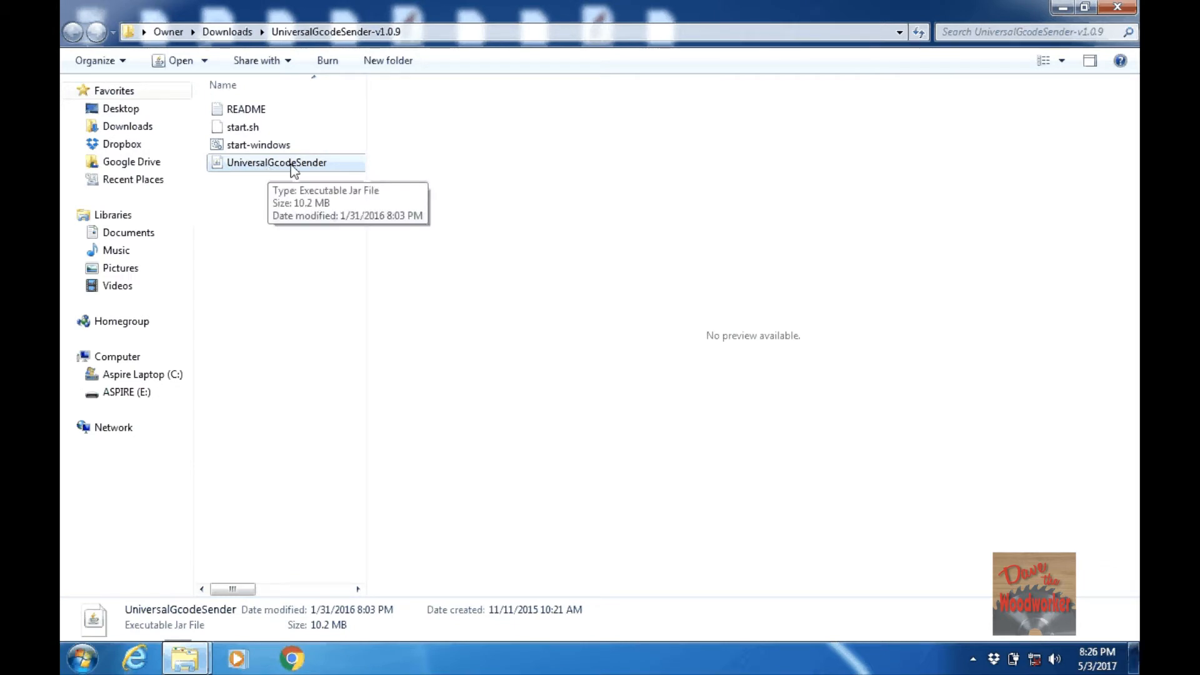
mouse_move(324, 190)
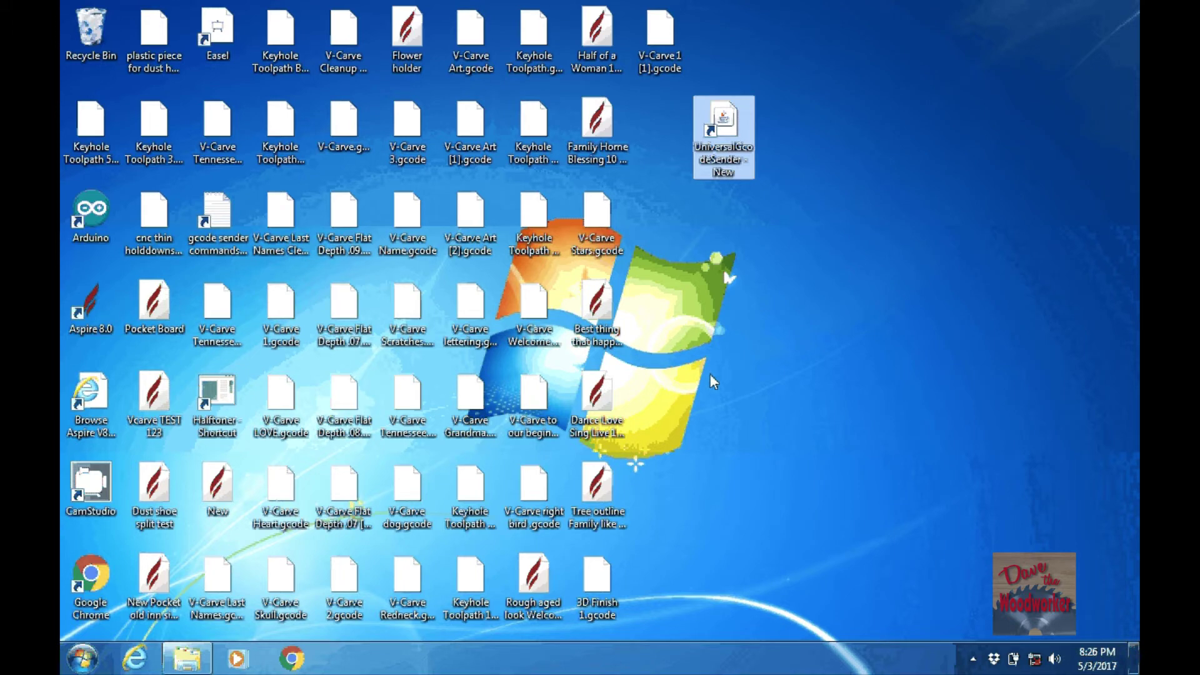
double_click(722, 136)
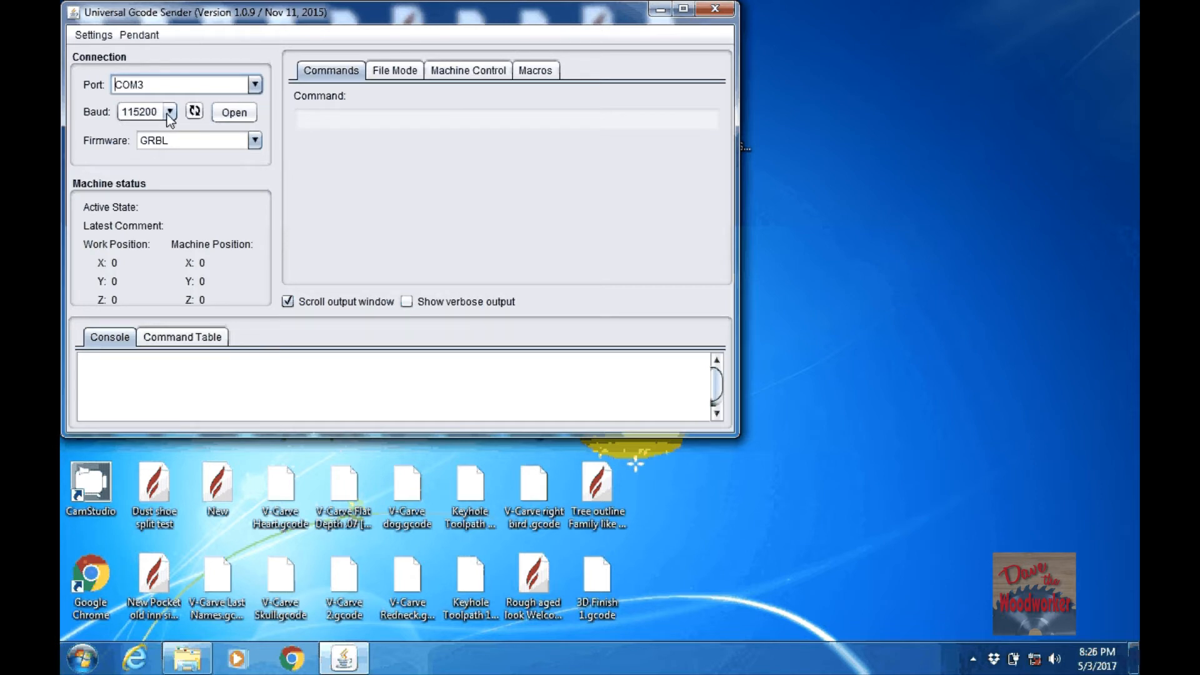
click(169, 112)
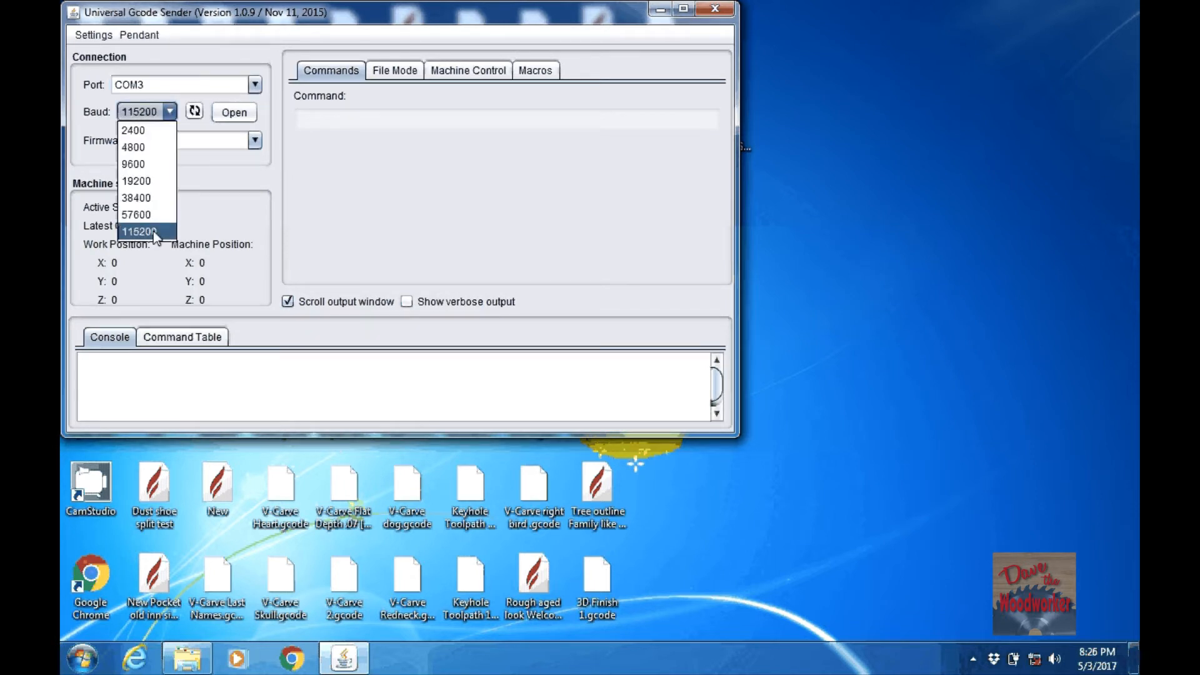
click(142, 231)
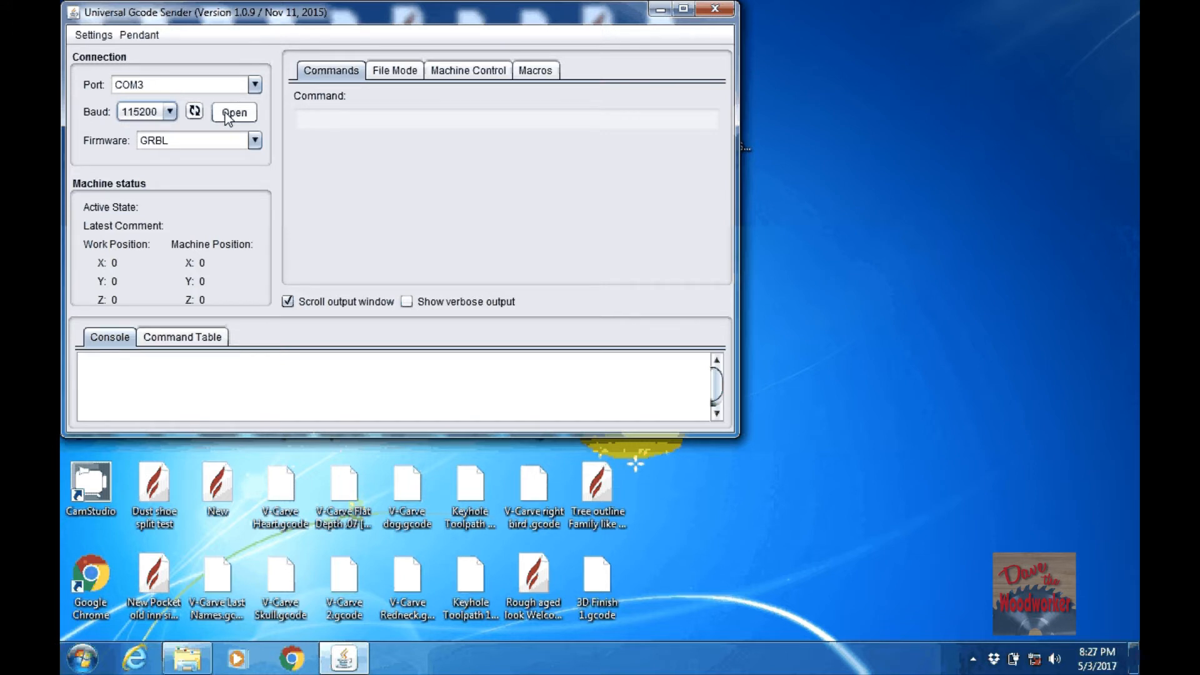
click(234, 112)
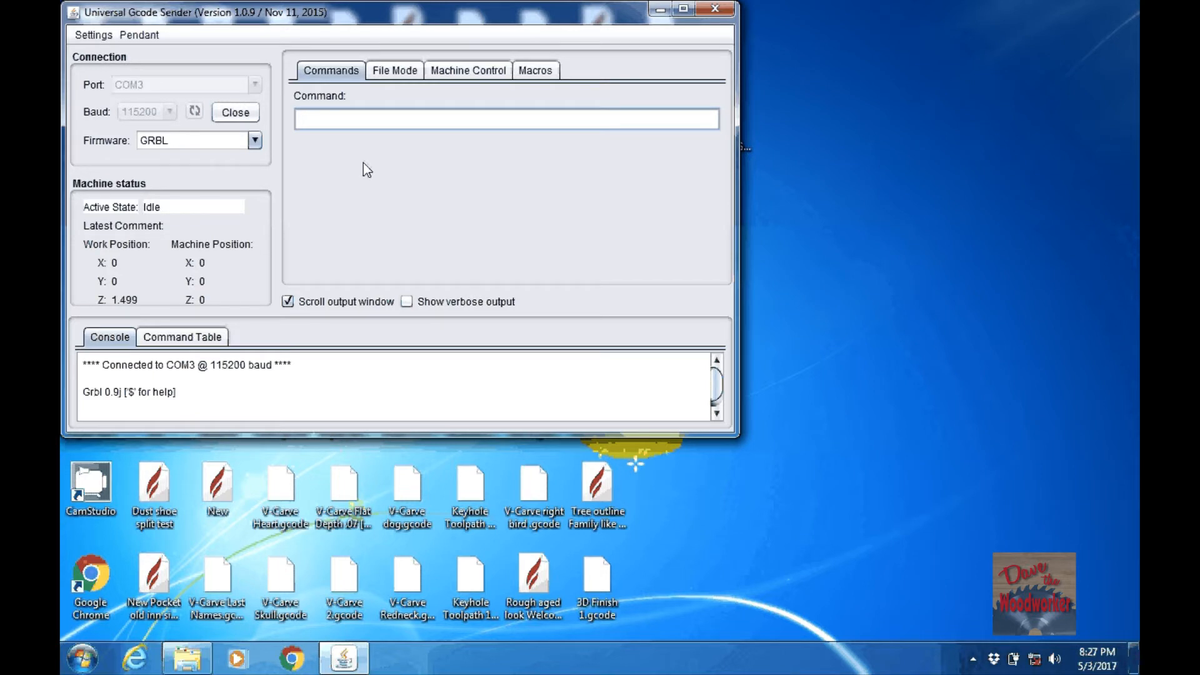
mouse_move(451, 149)
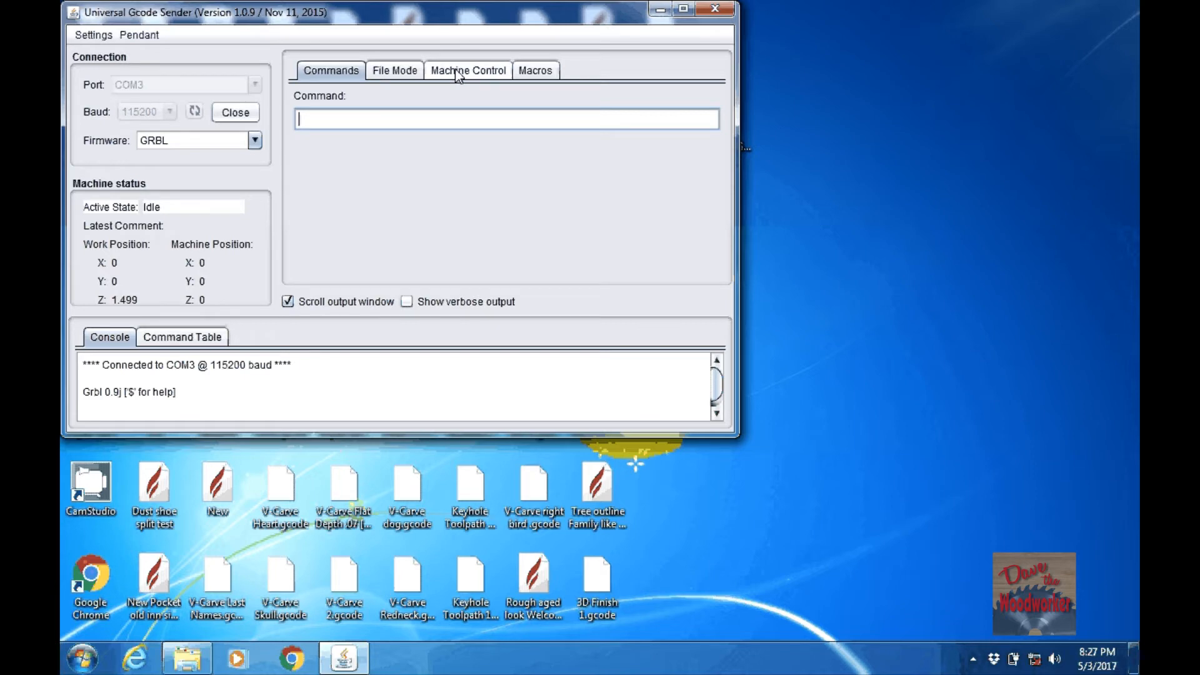
Show the Machine Control panel and jog the spindle one inch along positive Y and X.
click(467, 69)
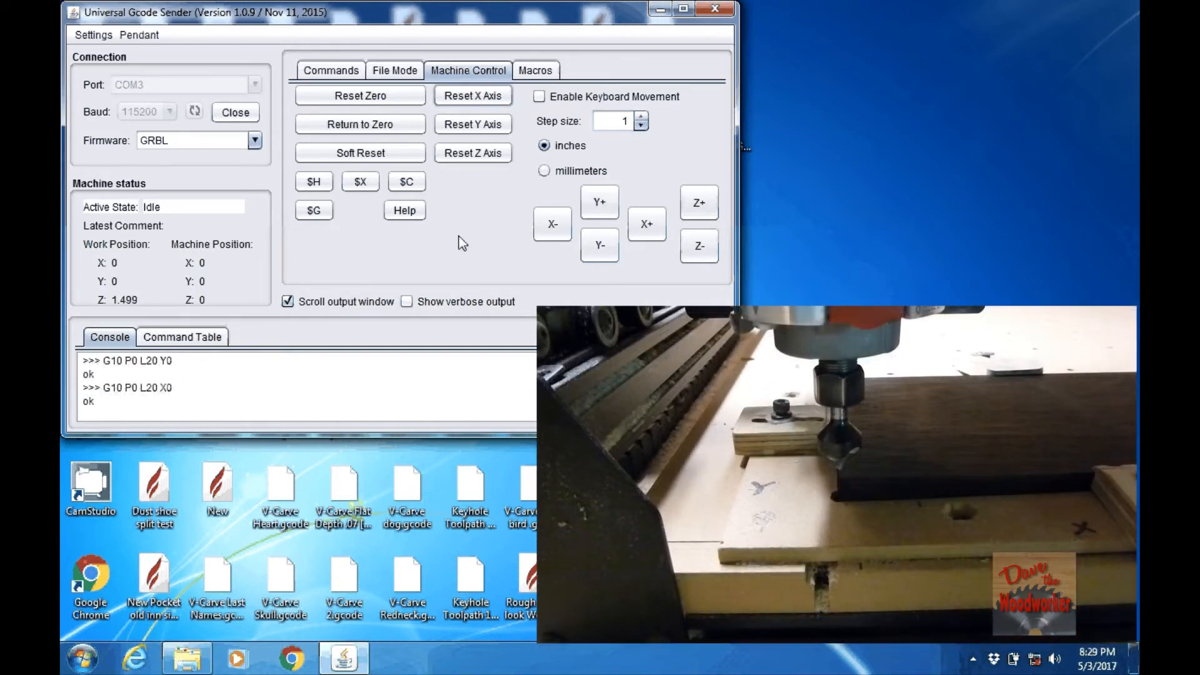
mouse_move(480, 205)
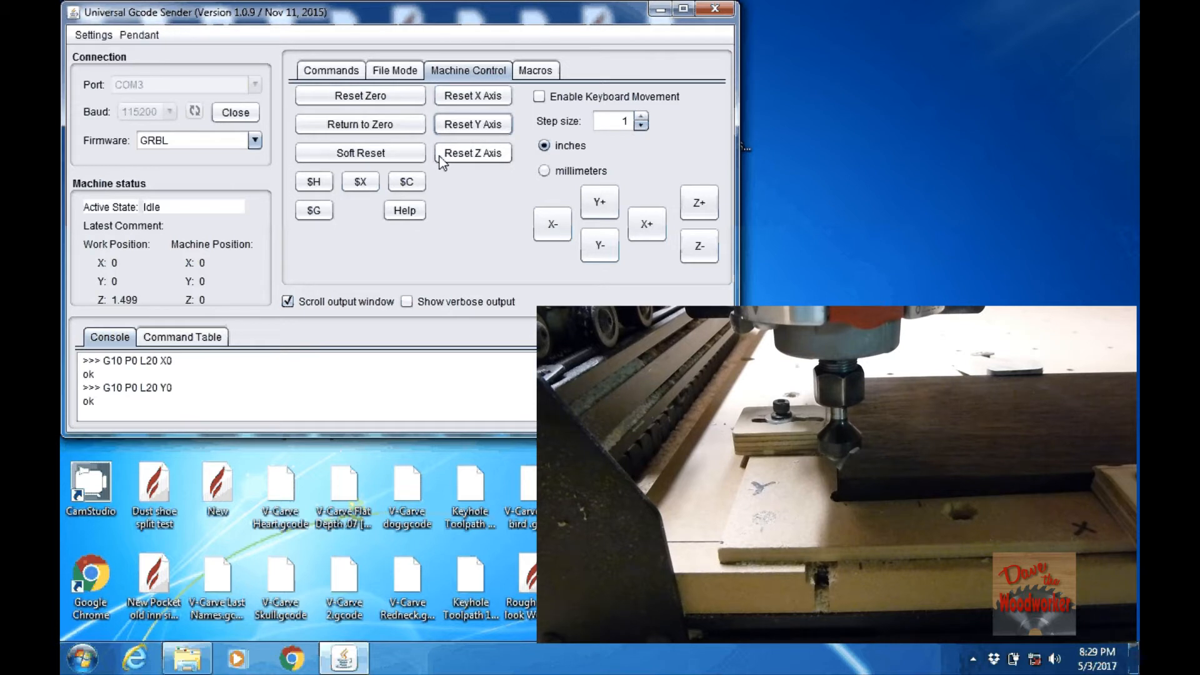
mouse_move(490, 207)
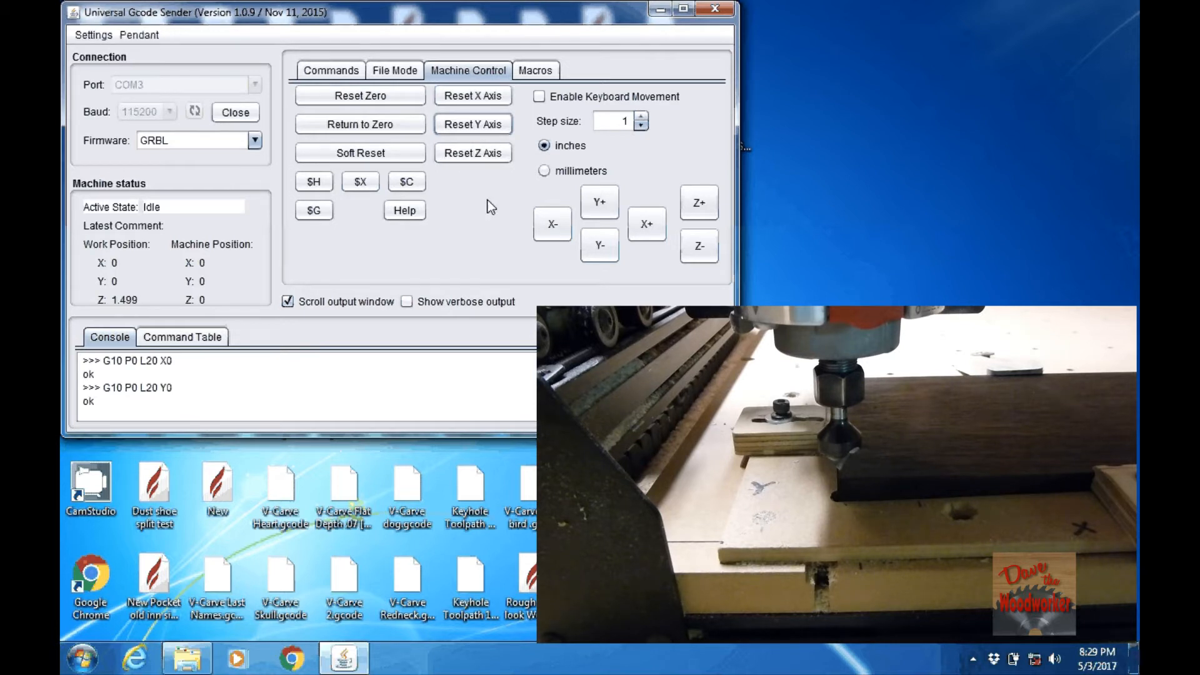
mouse_move(538, 157)
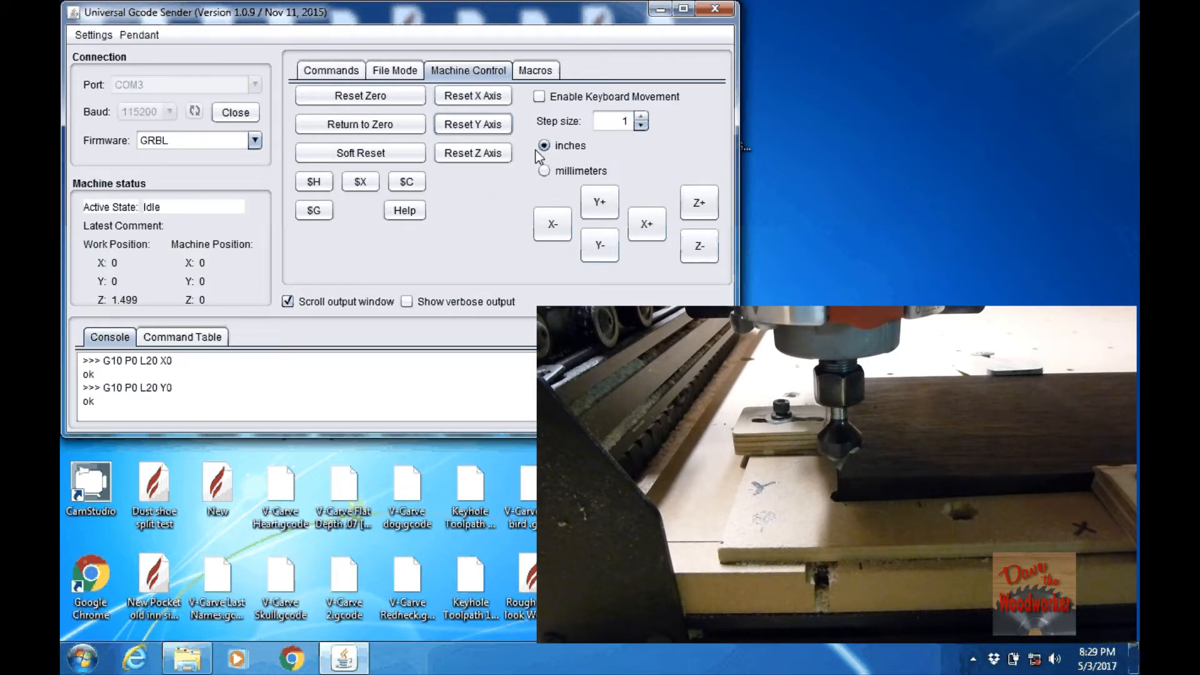
mouse_move(576, 158)
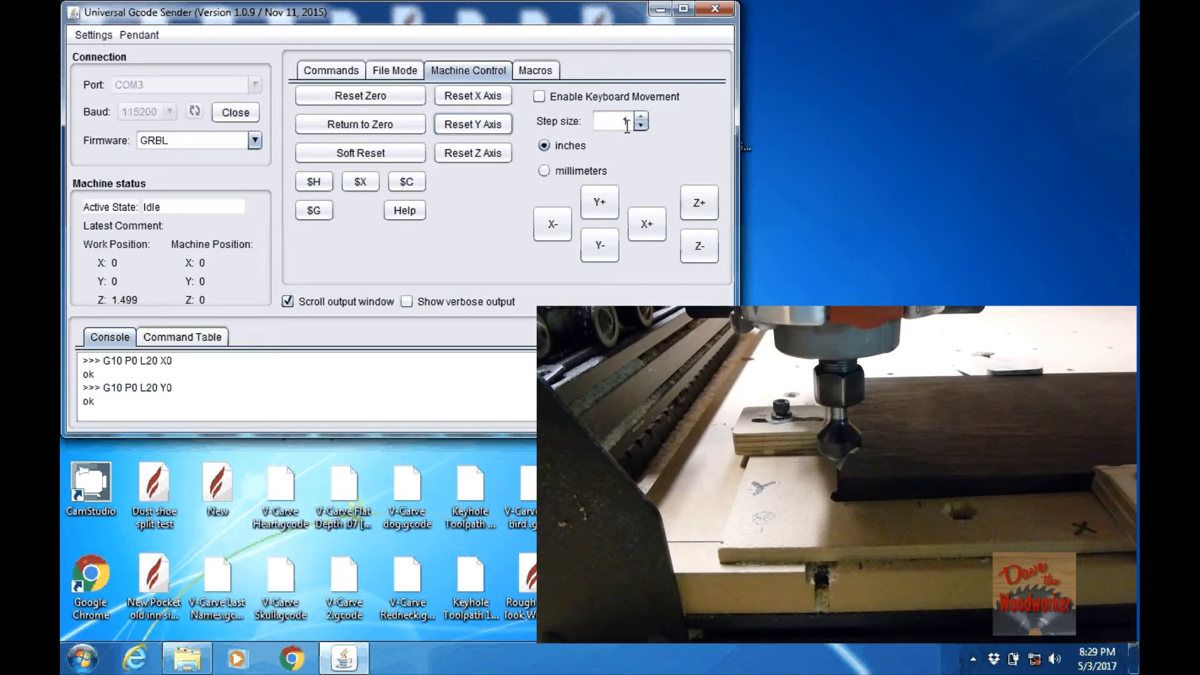
mouse_move(599, 202)
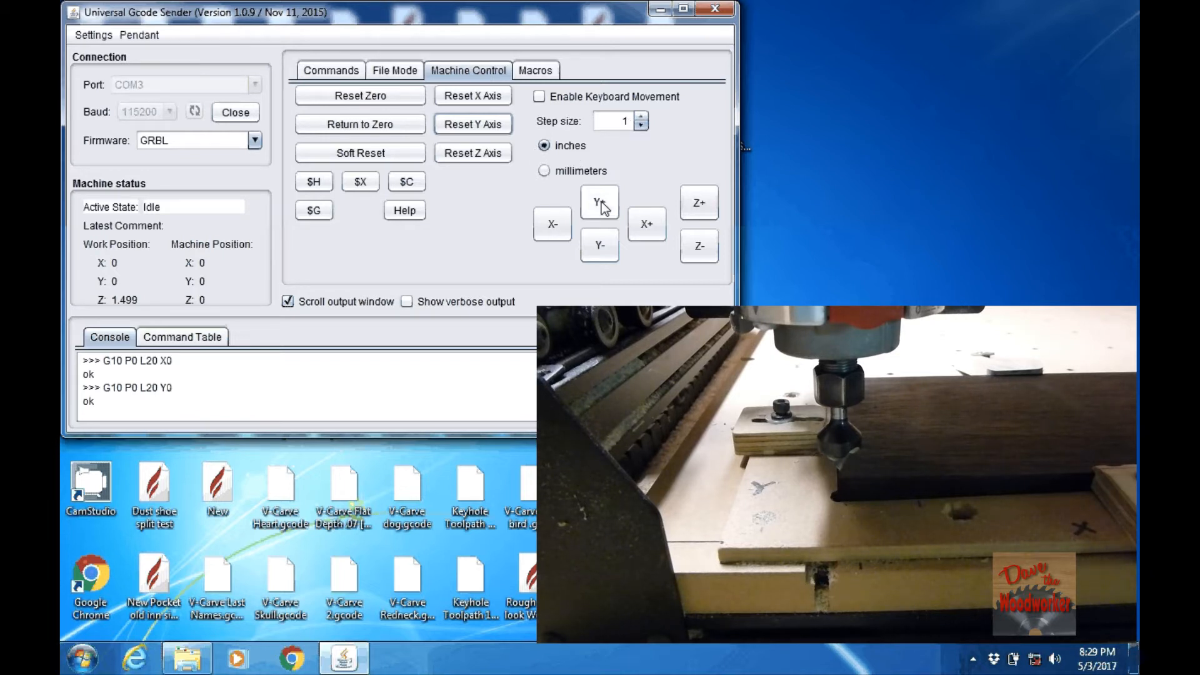
click(599, 201)
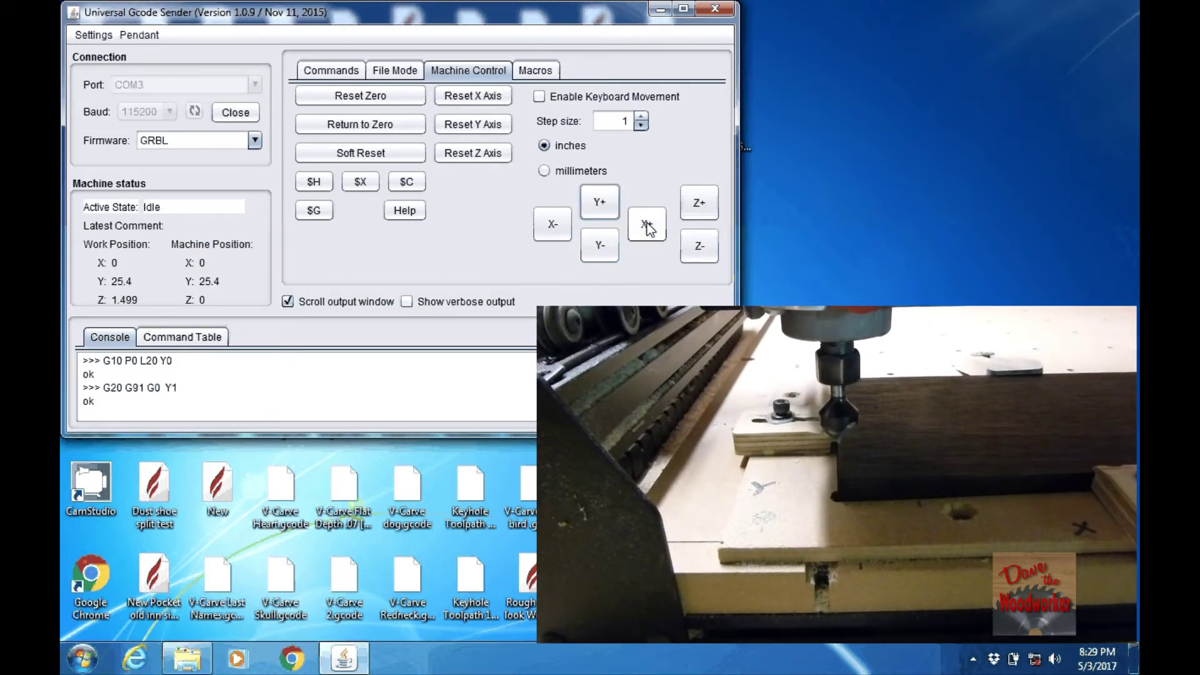
click(646, 225)
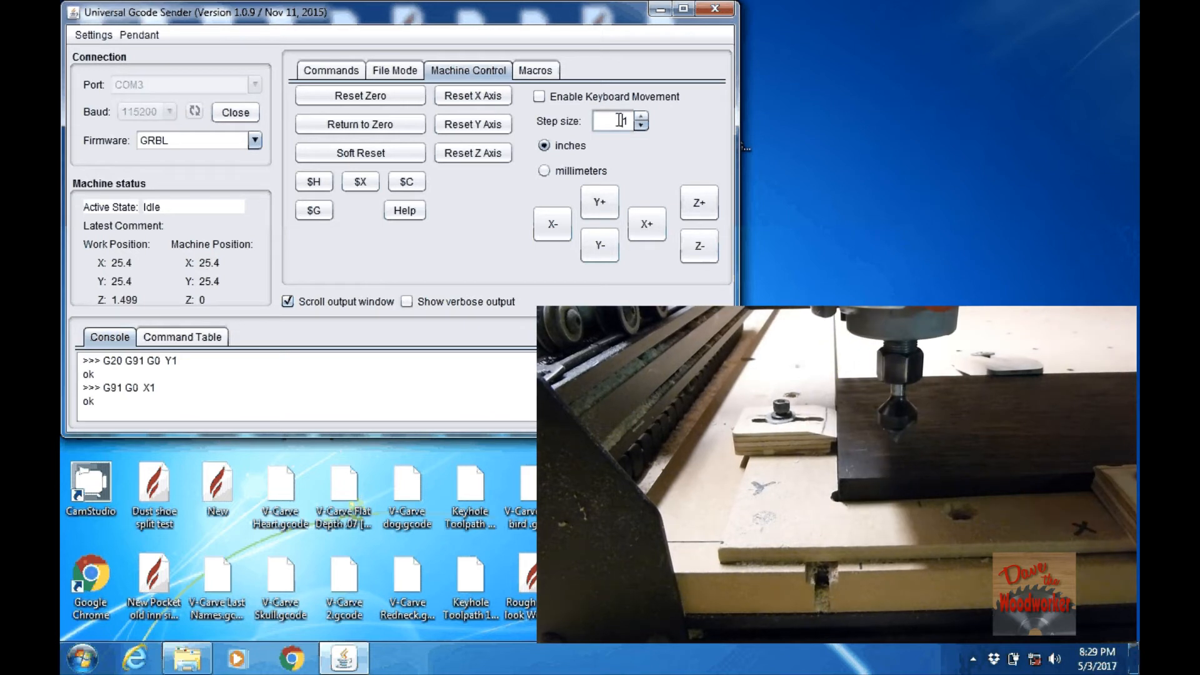
mouse_move(631, 177)
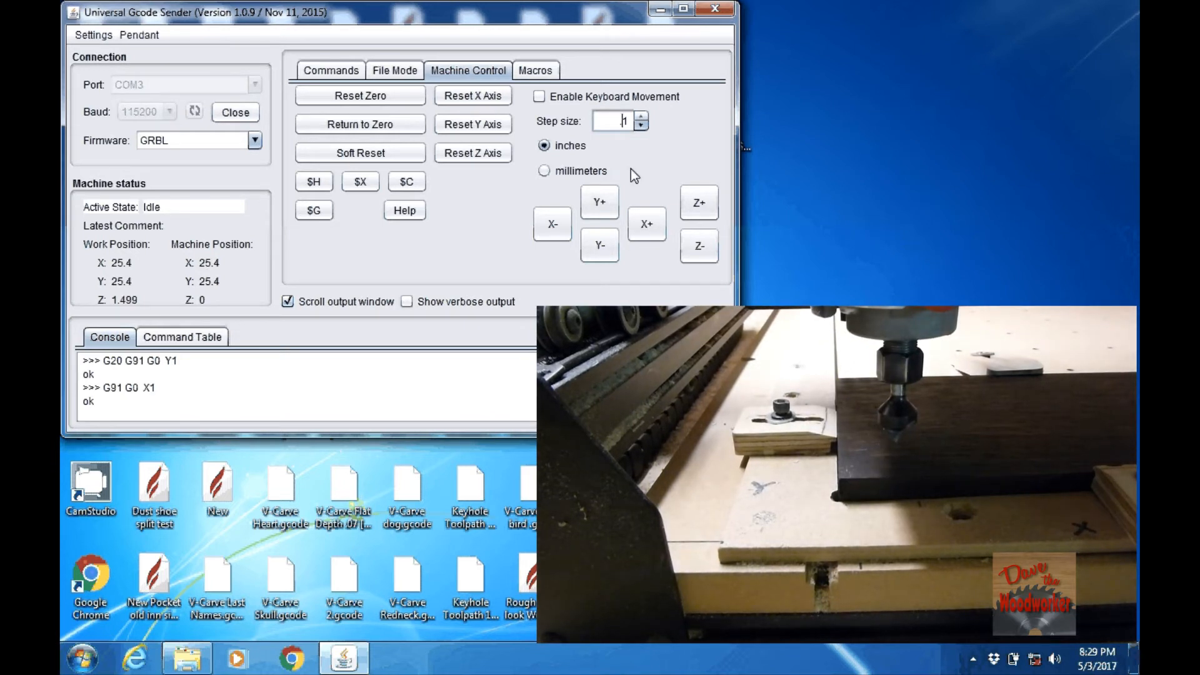
Lower the bit onto the wood surface in hundredth- and thousandth-inch Z steps.
click(698, 246)
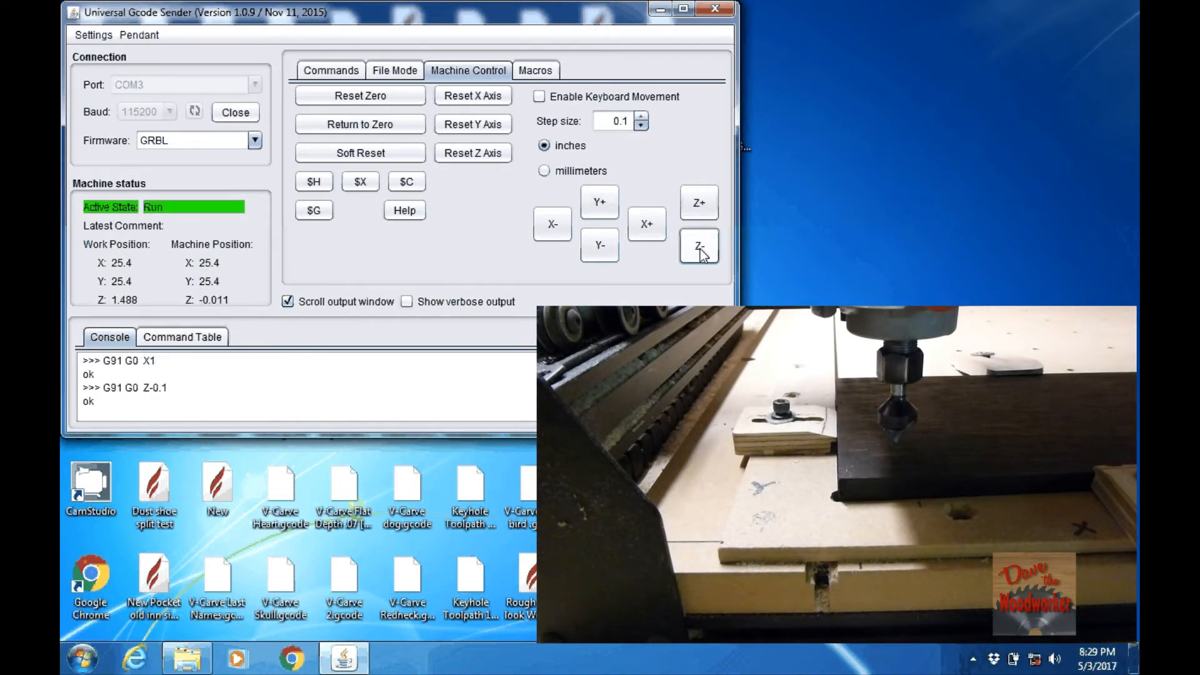
click(698, 247)
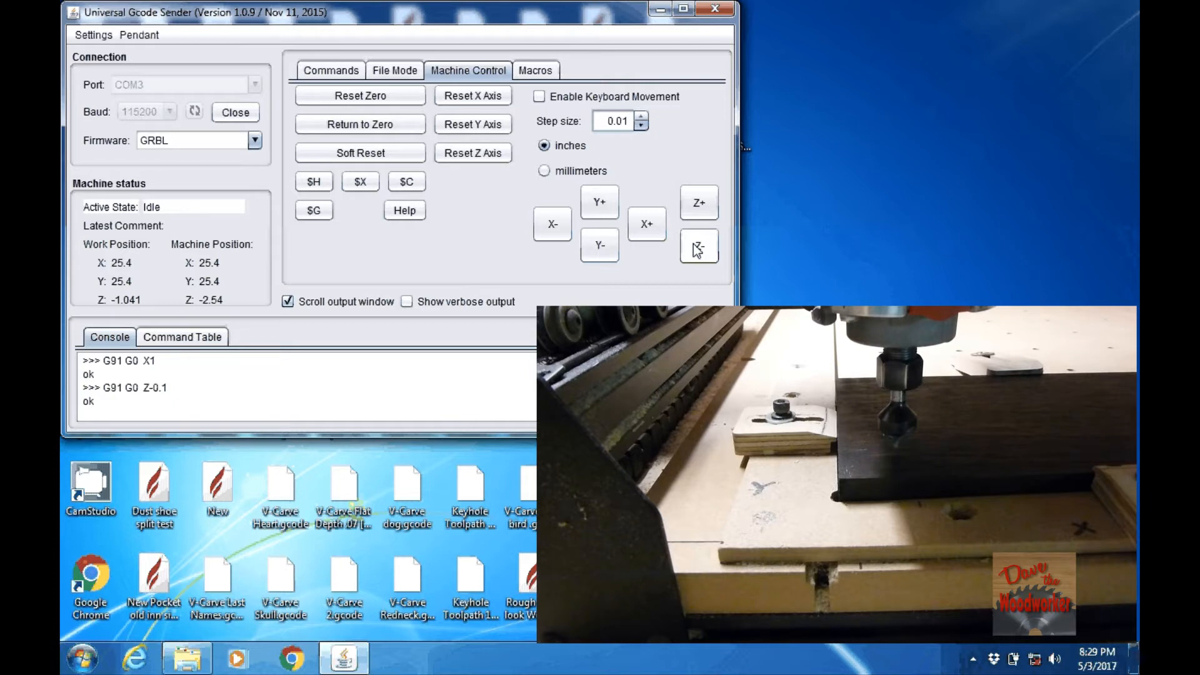
click(698, 245)
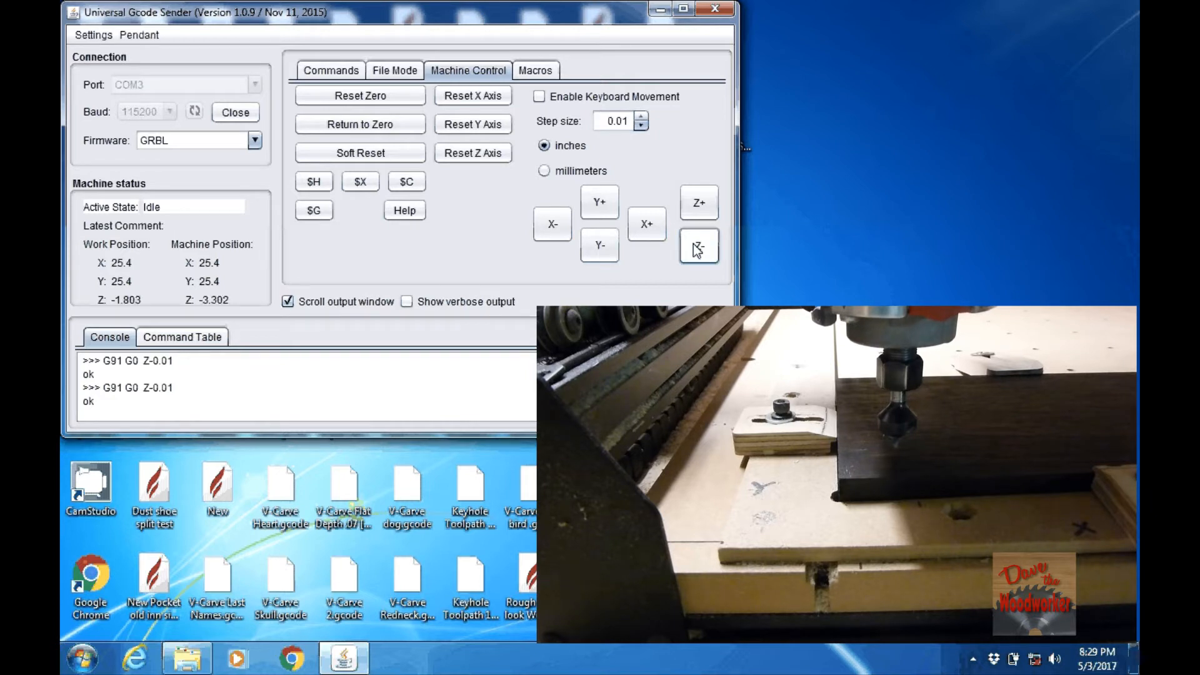
click(697, 246)
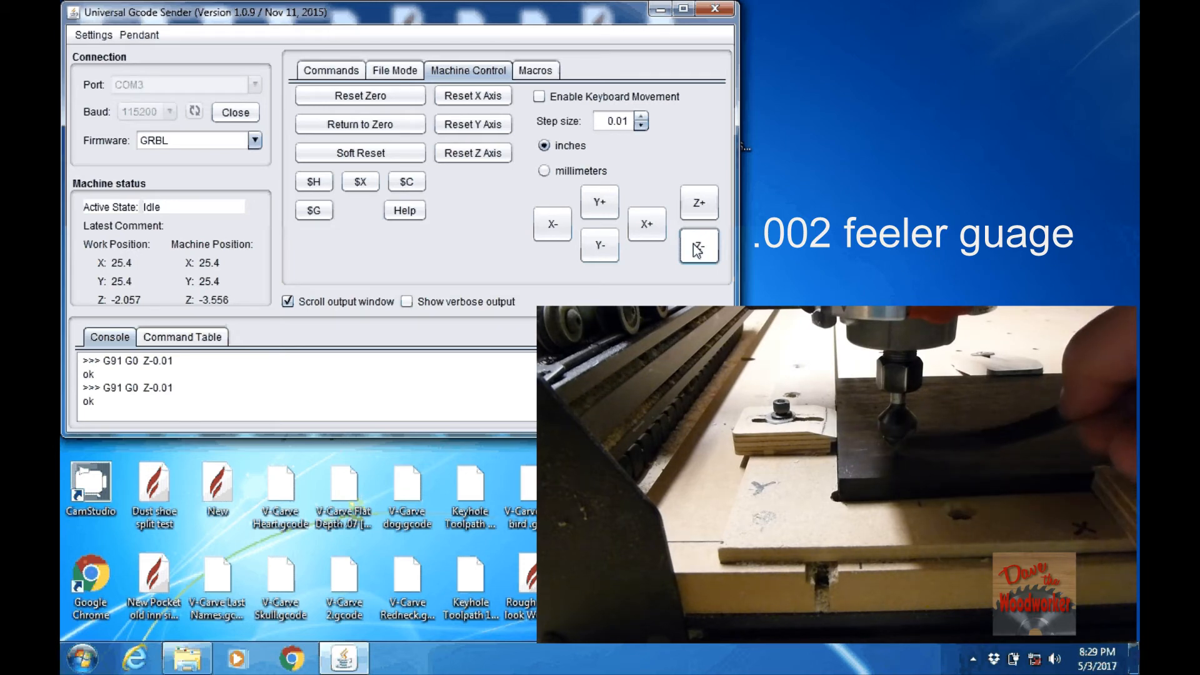
click(641, 125)
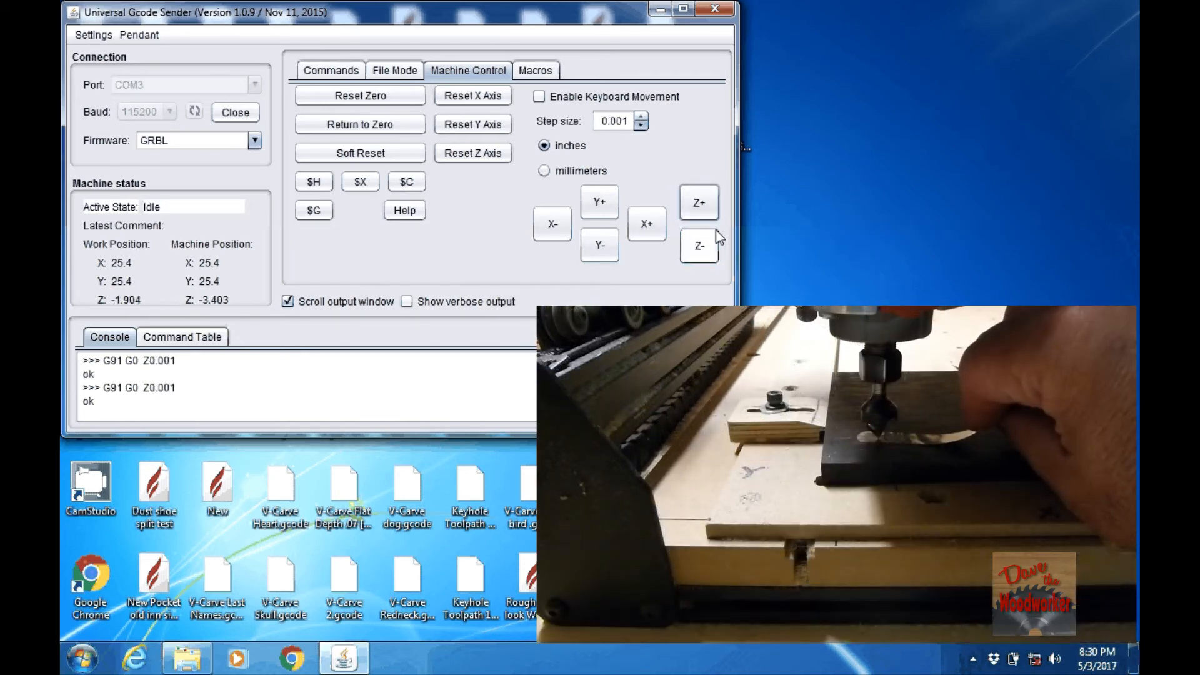
click(697, 246)
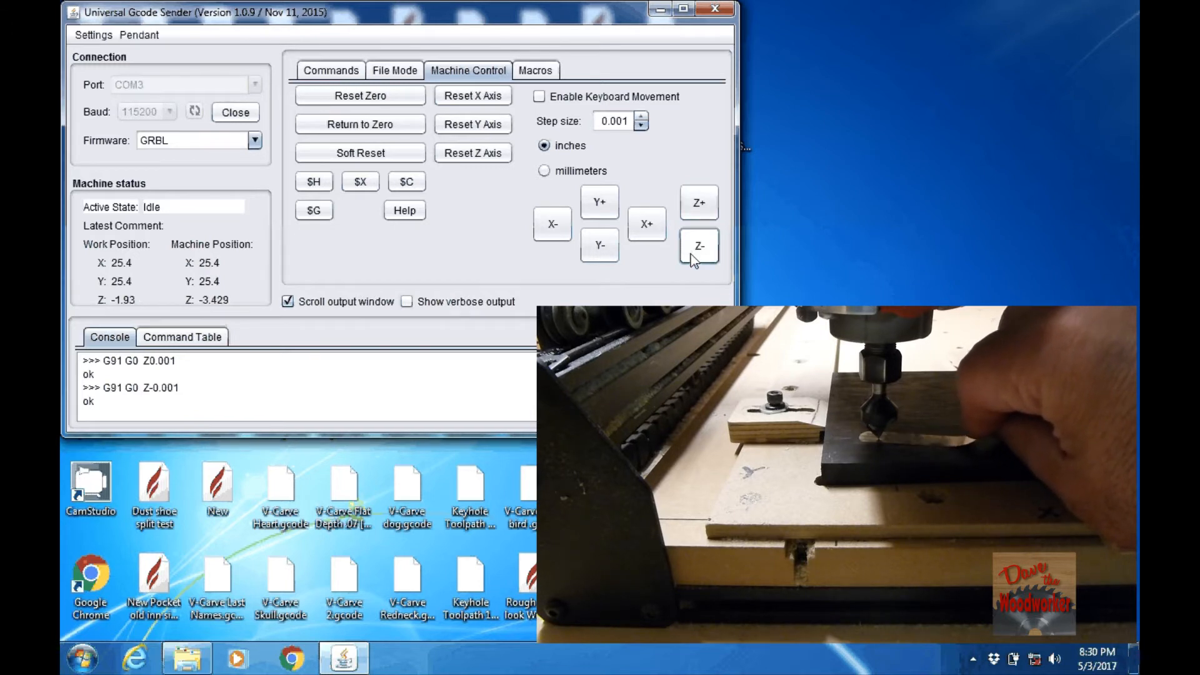
click(698, 246)
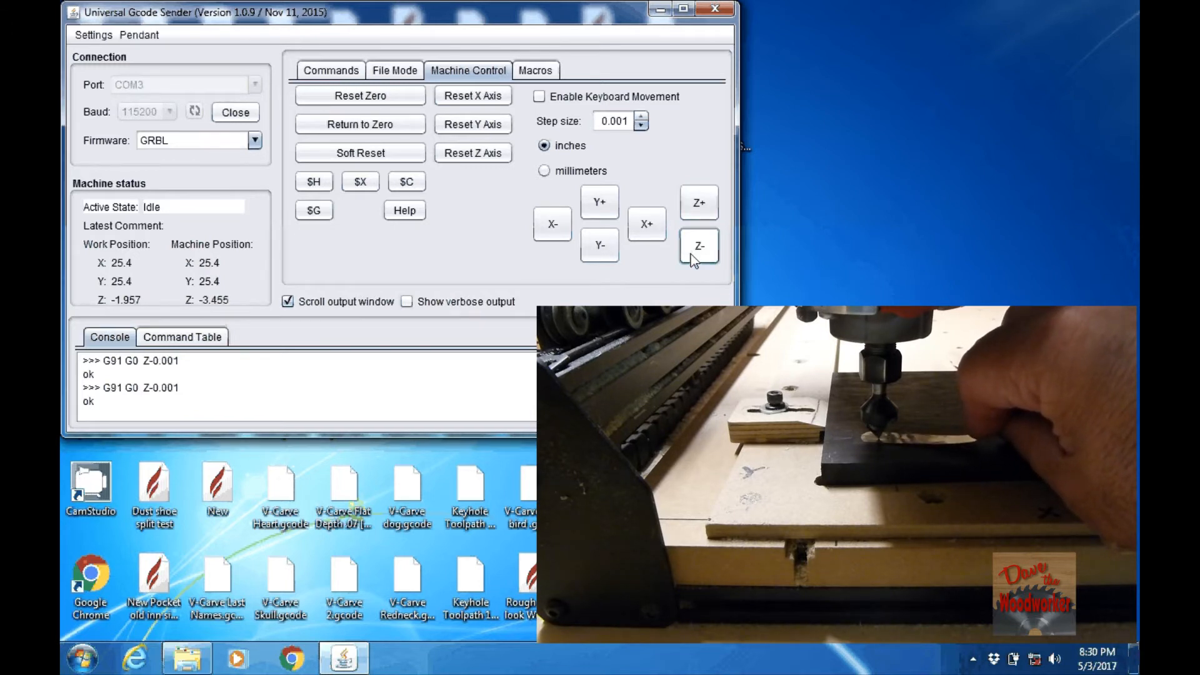
click(698, 246)
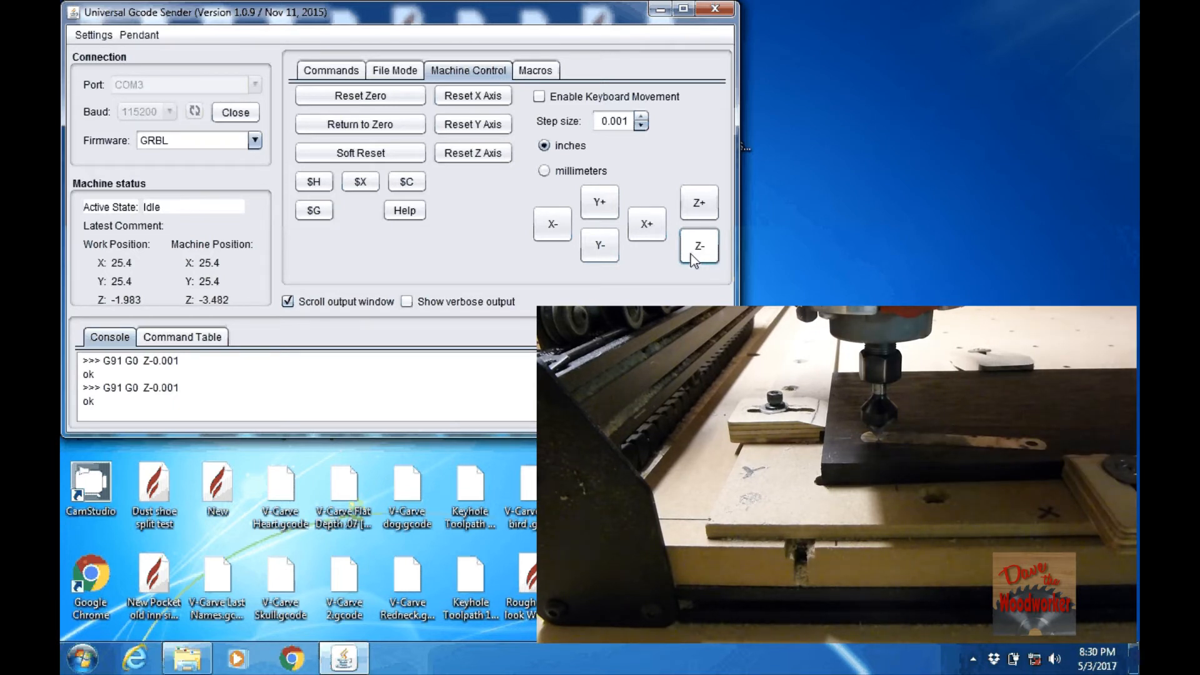
click(697, 202)
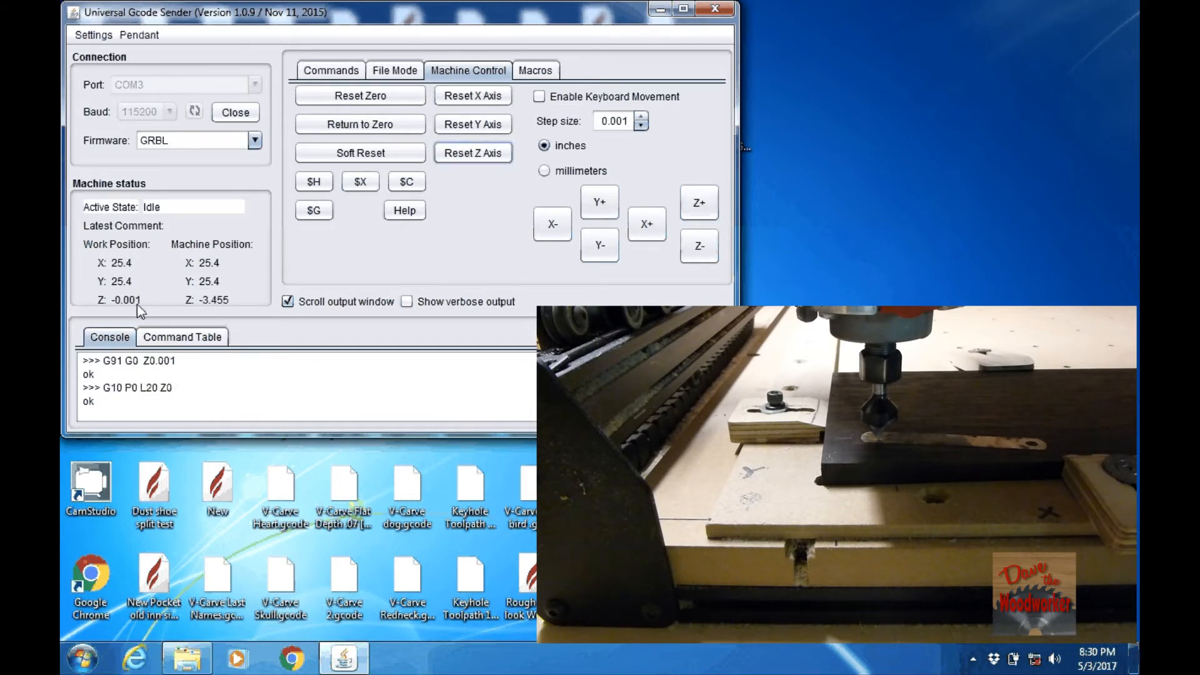
mouse_move(130, 268)
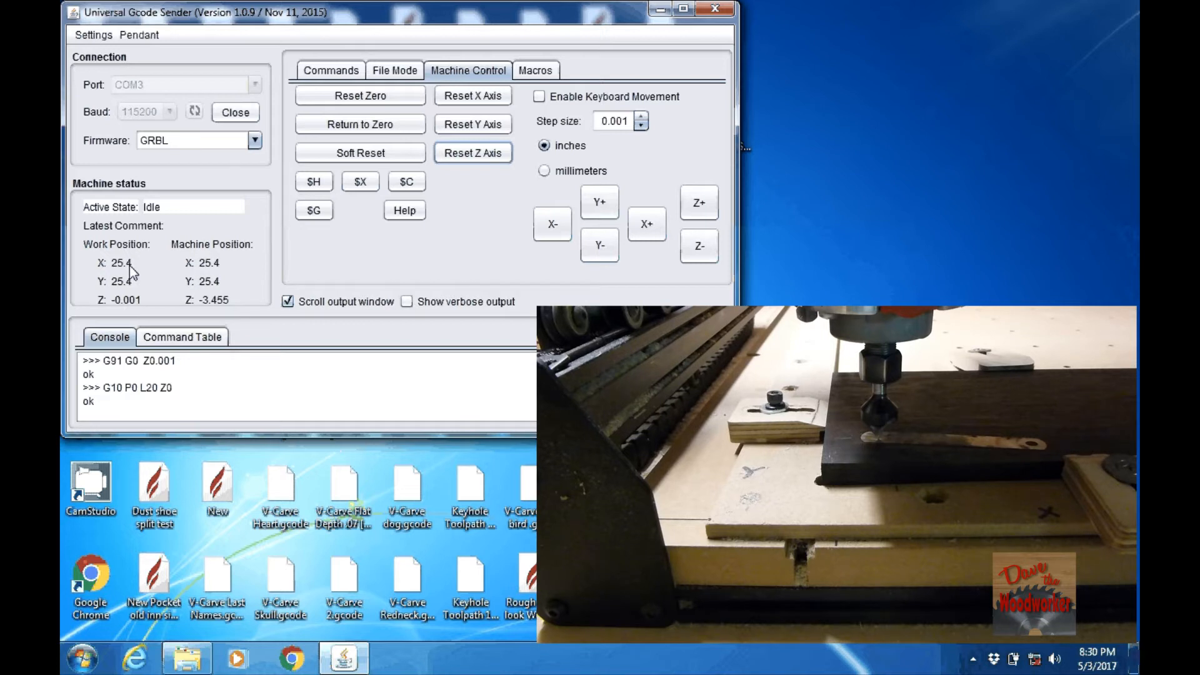
With a 1-inch step, jog back along negative X and Y and zero all work axes.
click(604, 121)
text(1)
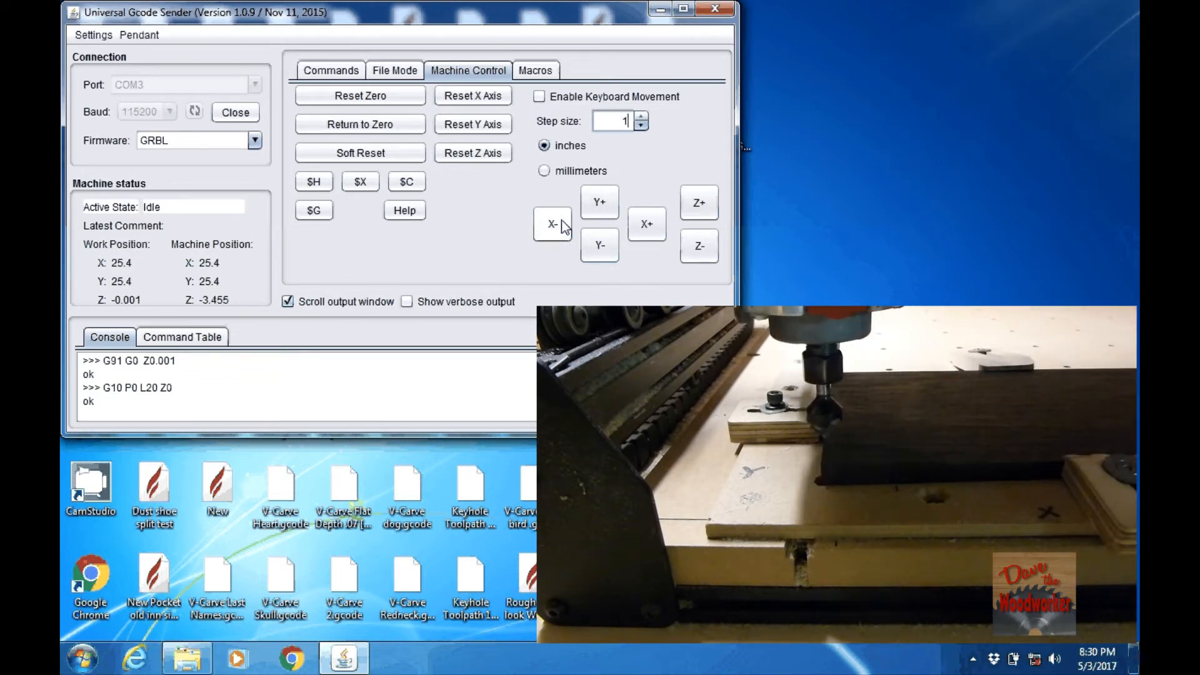
click(551, 224)
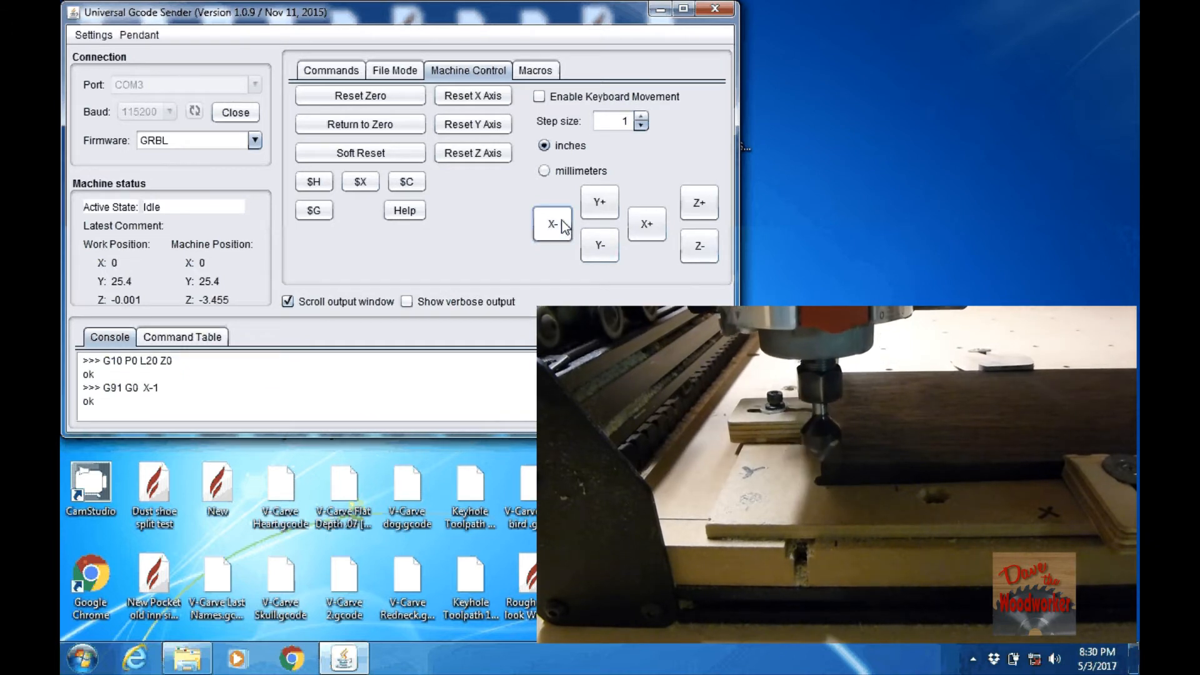
click(599, 245)
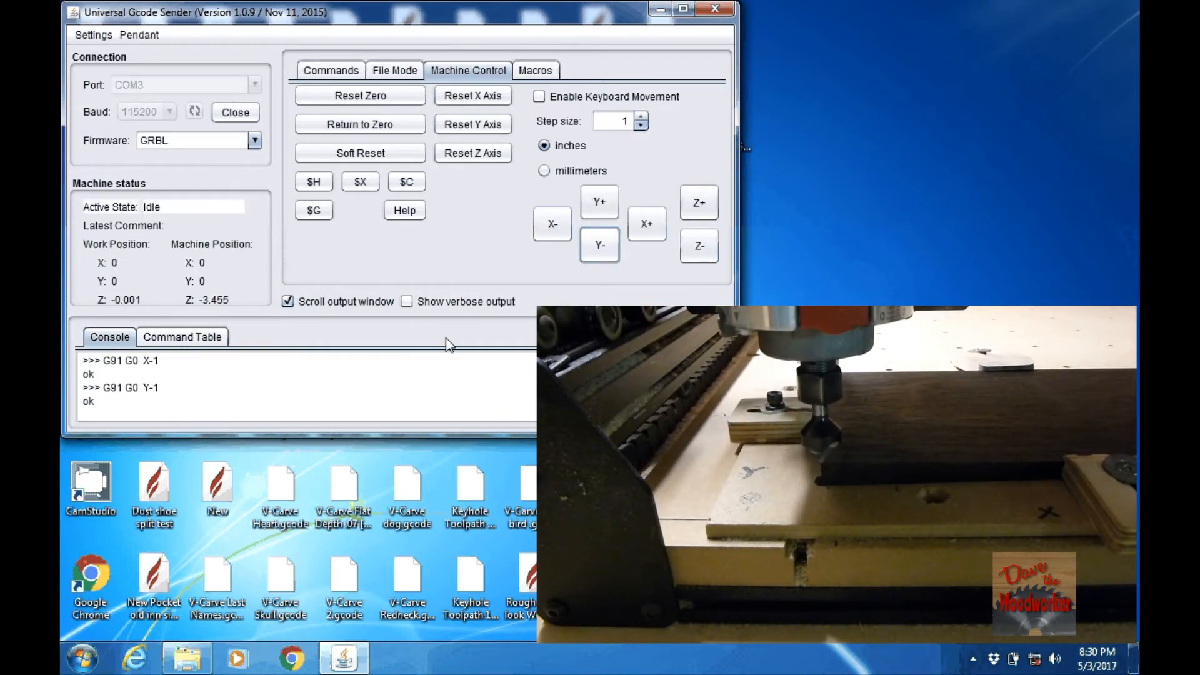
mouse_move(360, 96)
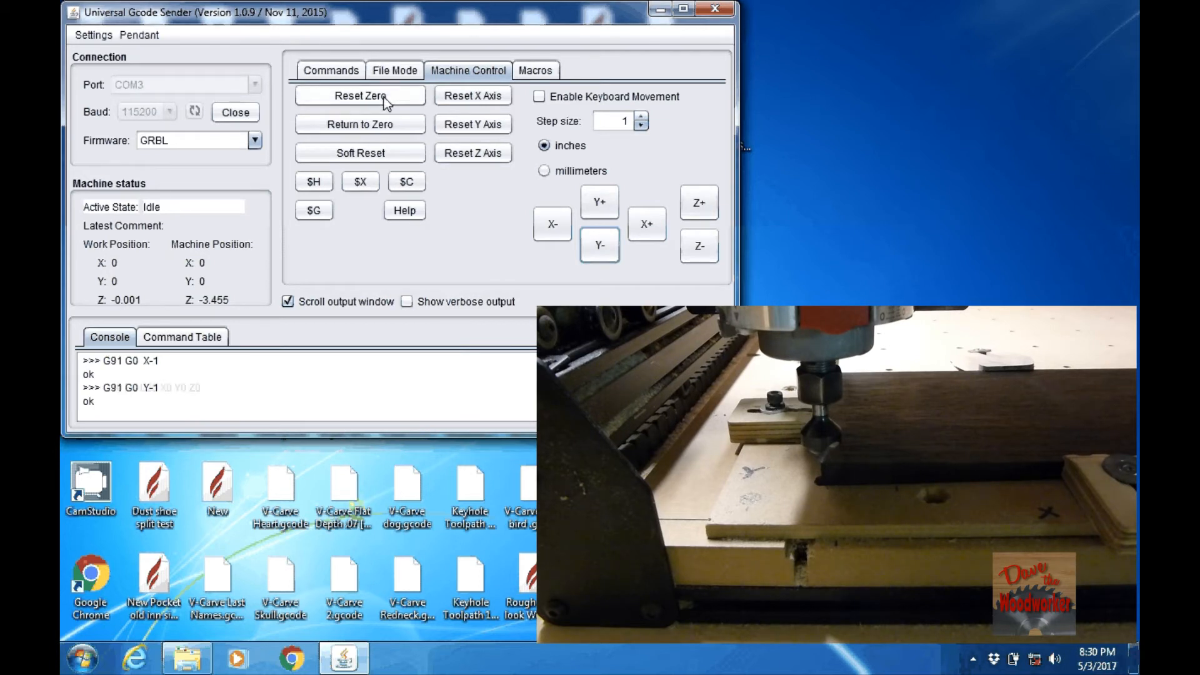
click(360, 95)
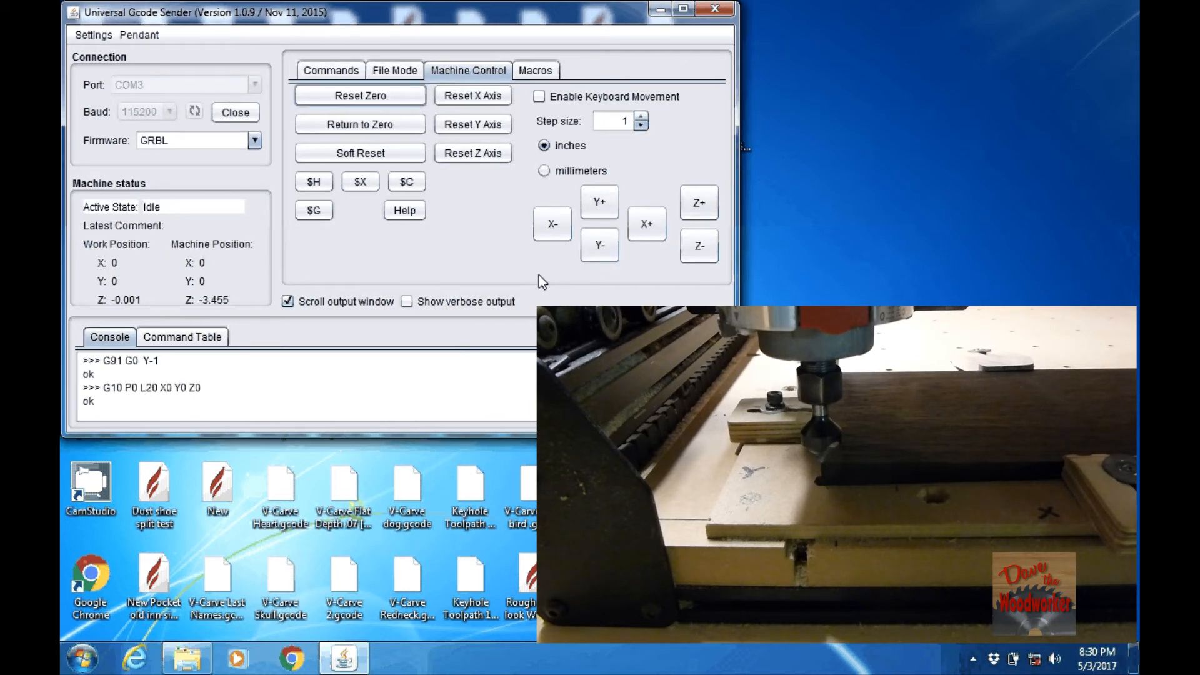
click(395, 70)
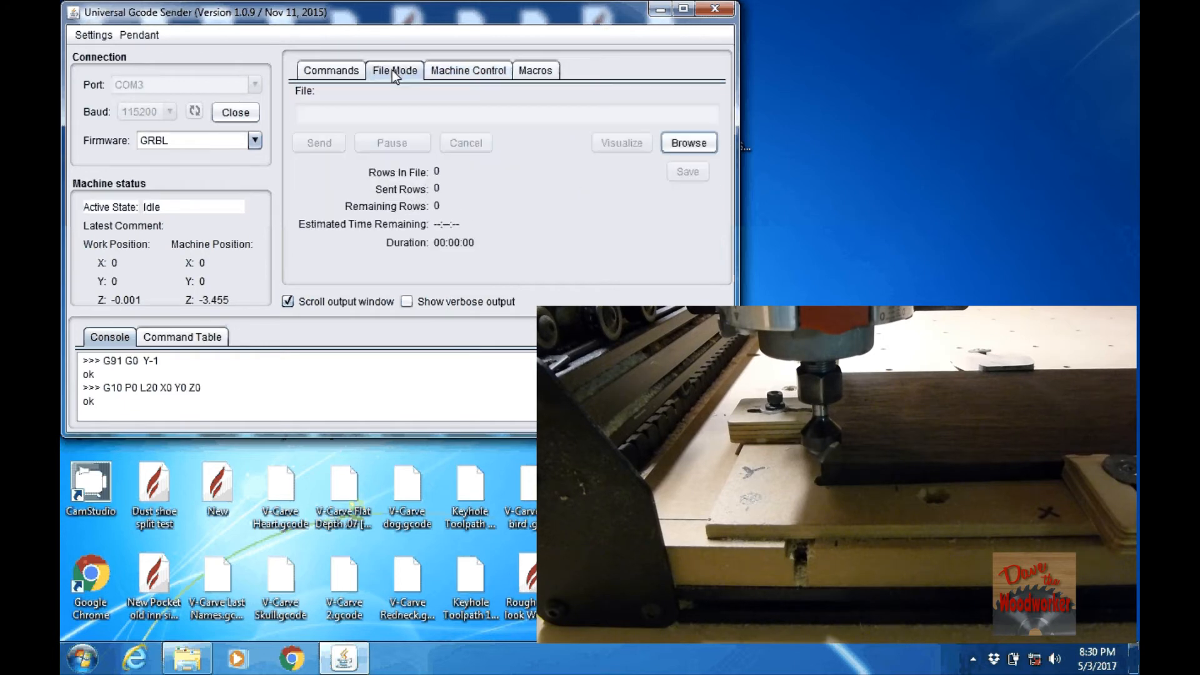
Load 3D Finish 1.gcode from the Desktop via Browse.
click(688, 142)
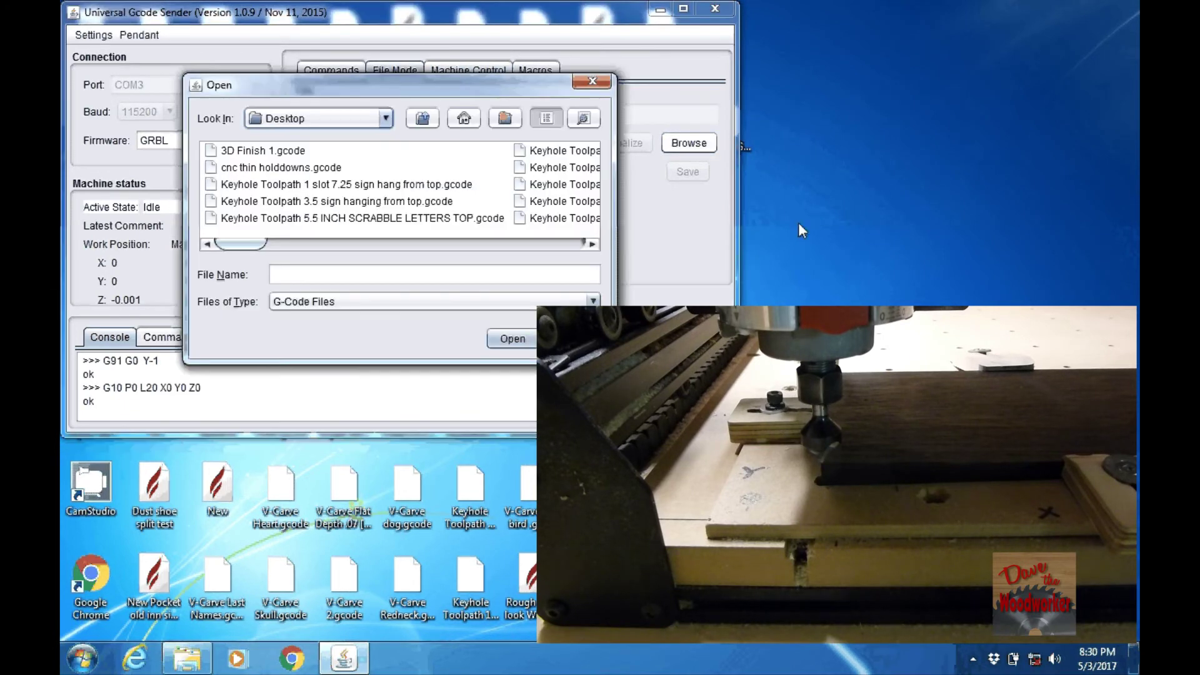
mouse_move(317, 191)
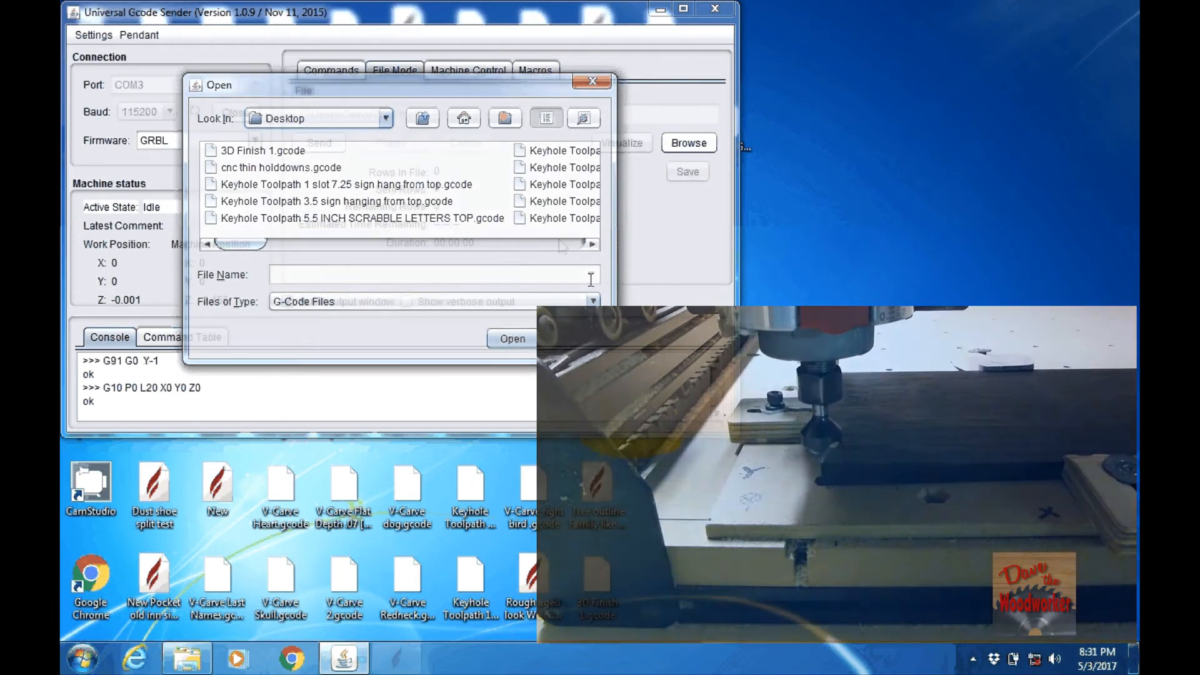
click(512, 338)
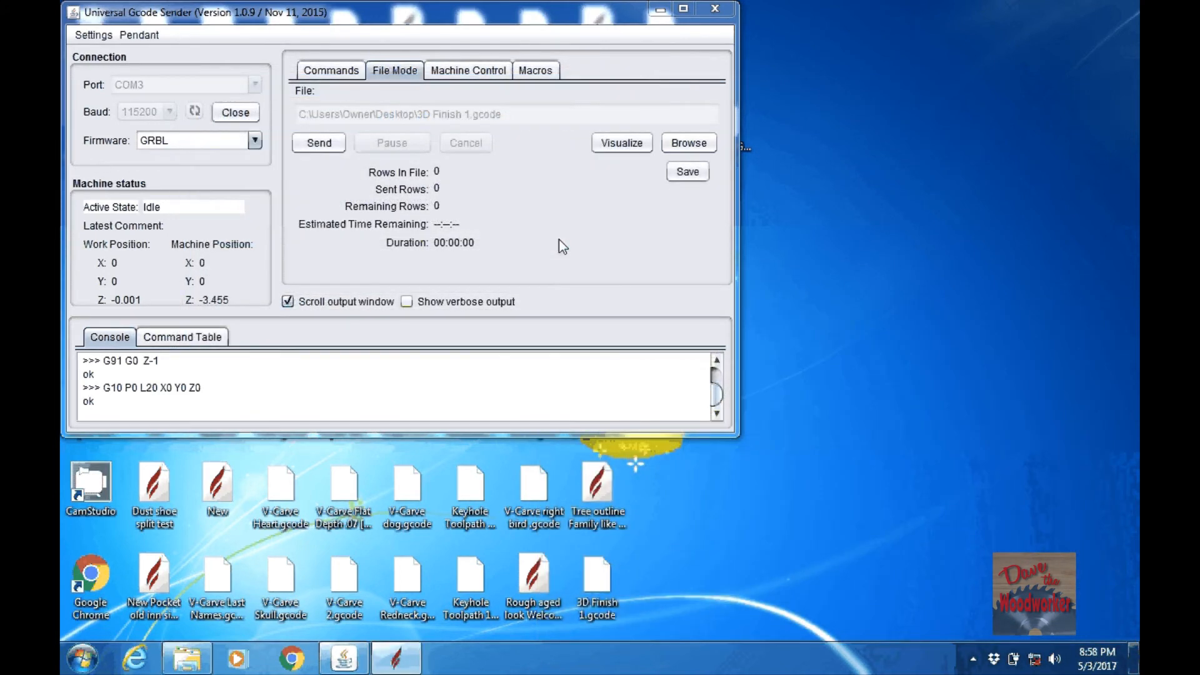
Browse again and load V-Carve 1.gcode from the Desktop instead.
click(686, 142)
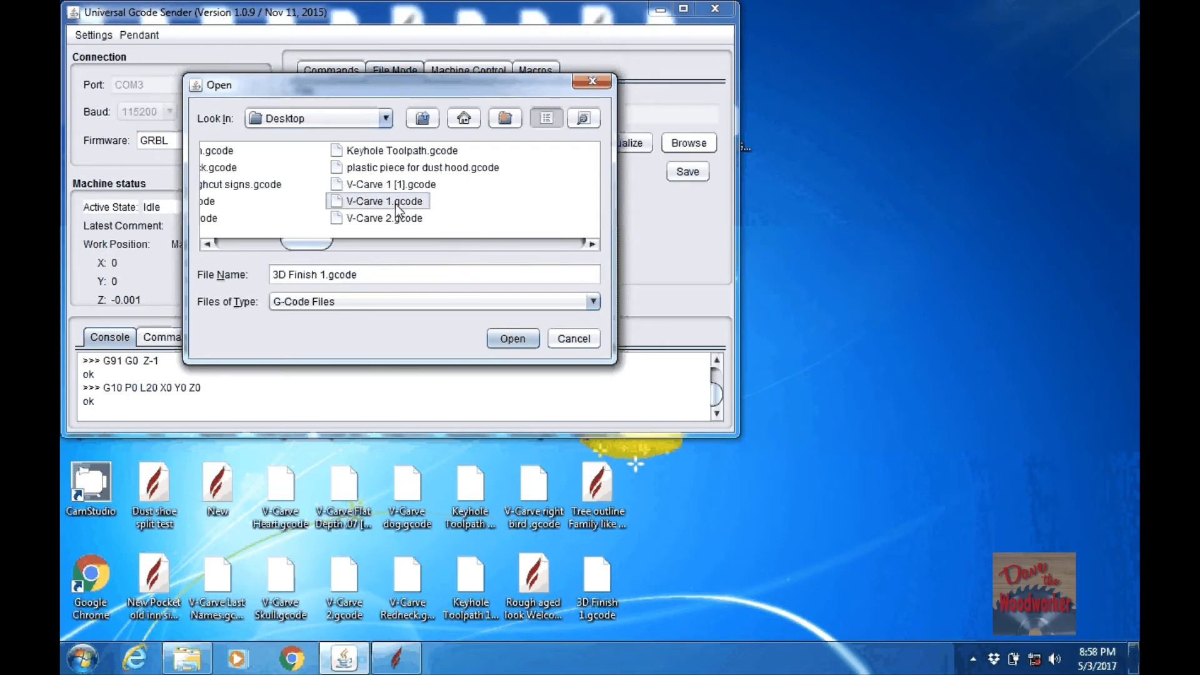
click(511, 338)
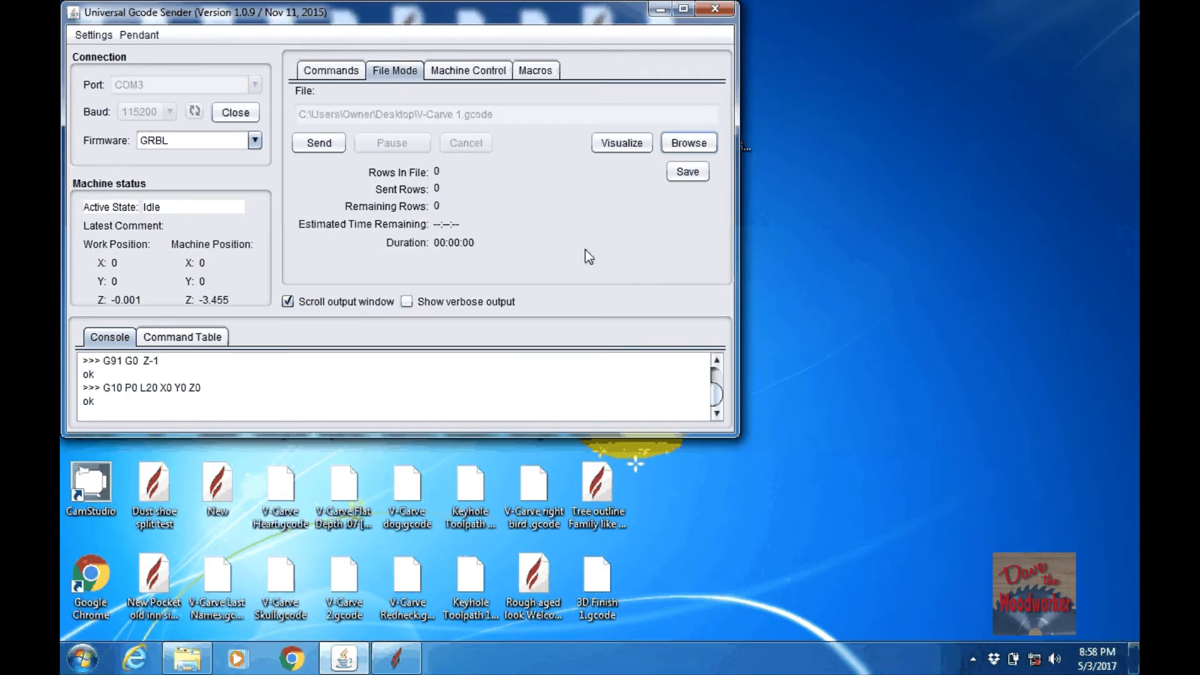
mouse_move(595, 186)
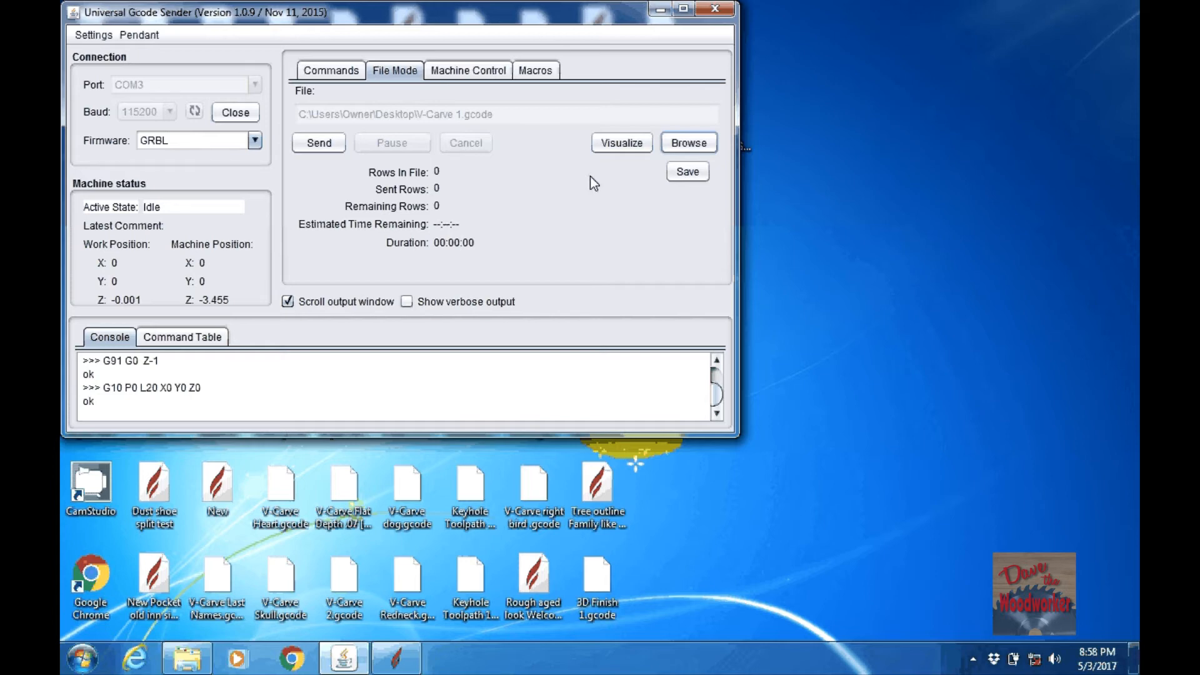
click(620, 143)
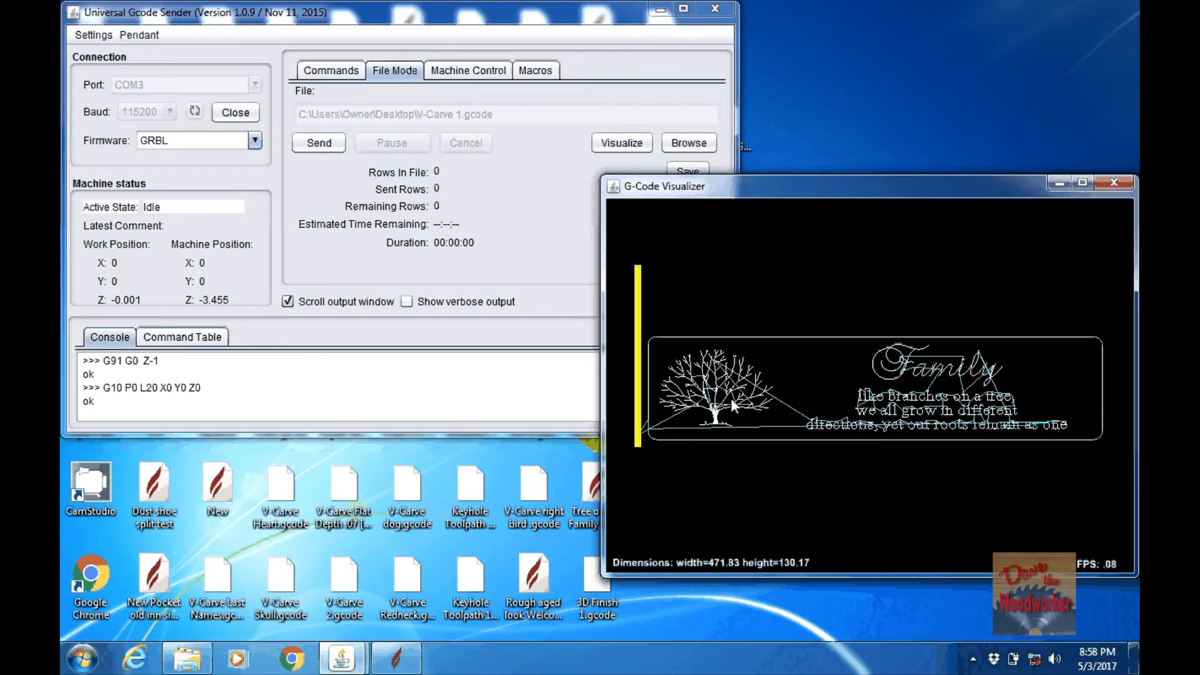
mouse_move(777, 440)
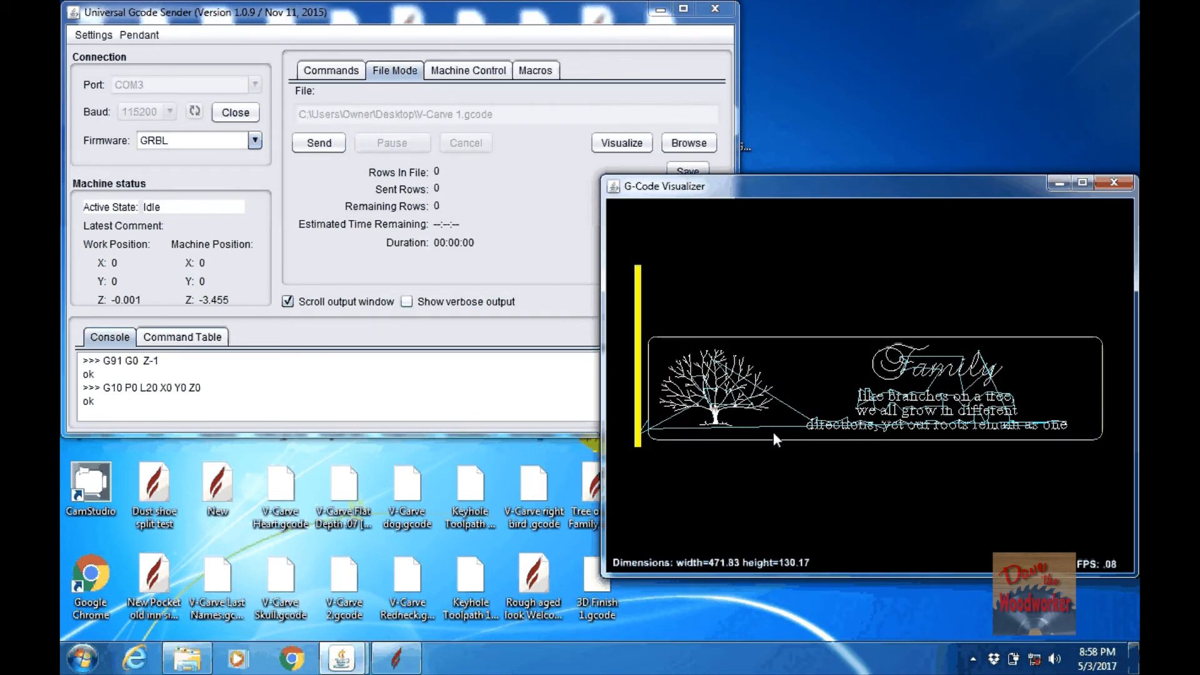
mouse_move(818, 399)
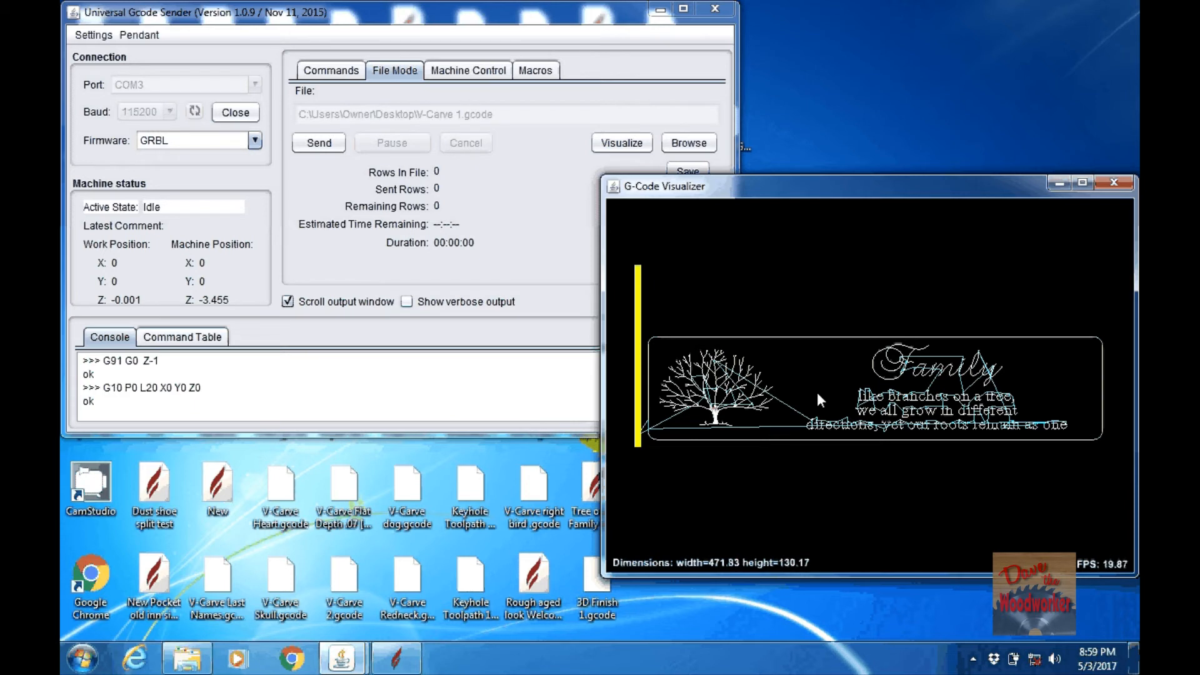
mouse_move(683, 375)
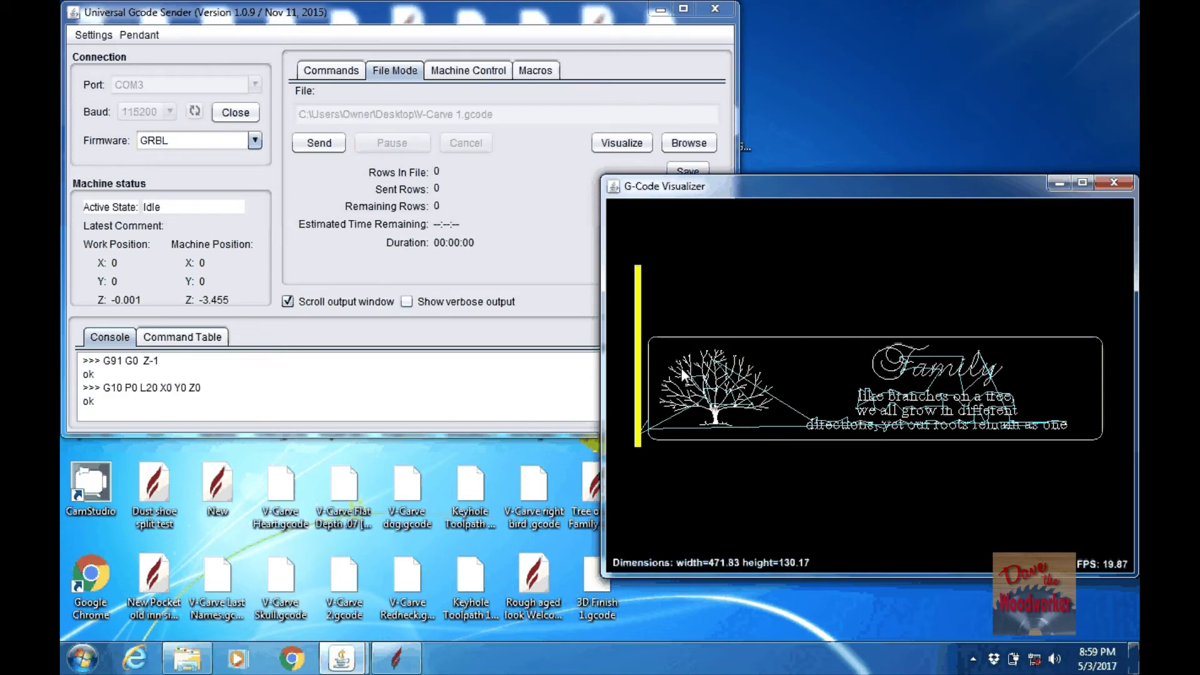
mouse_move(639, 276)
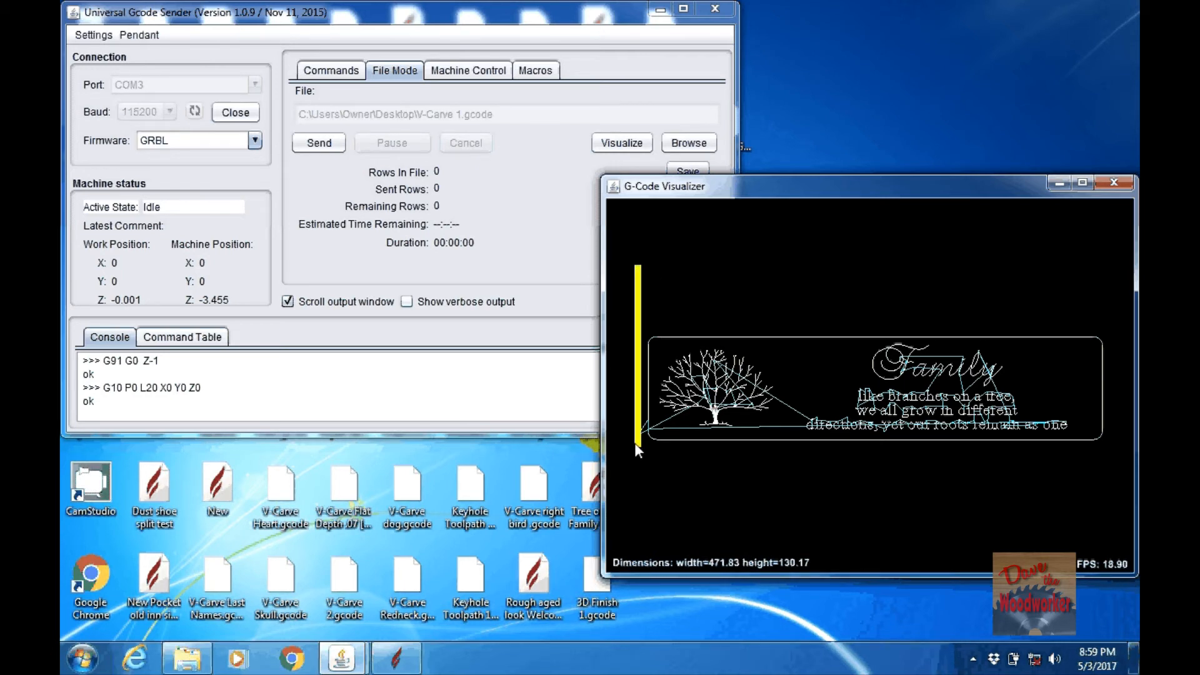
mouse_move(727, 429)
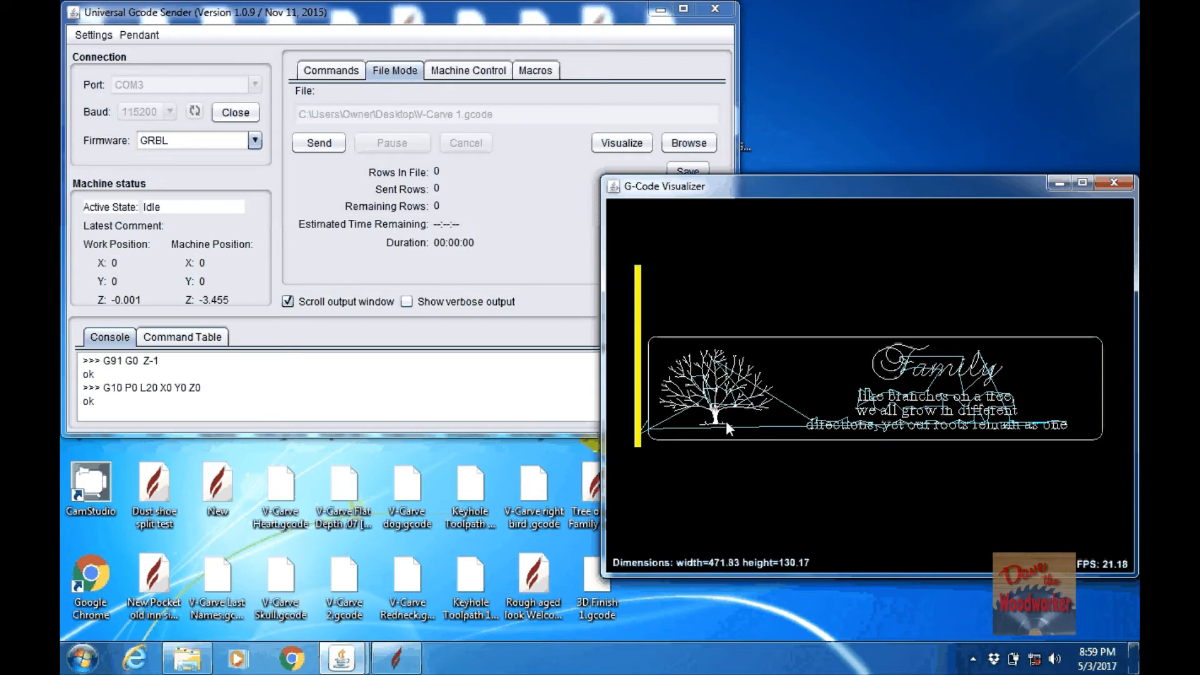
mouse_move(723, 420)
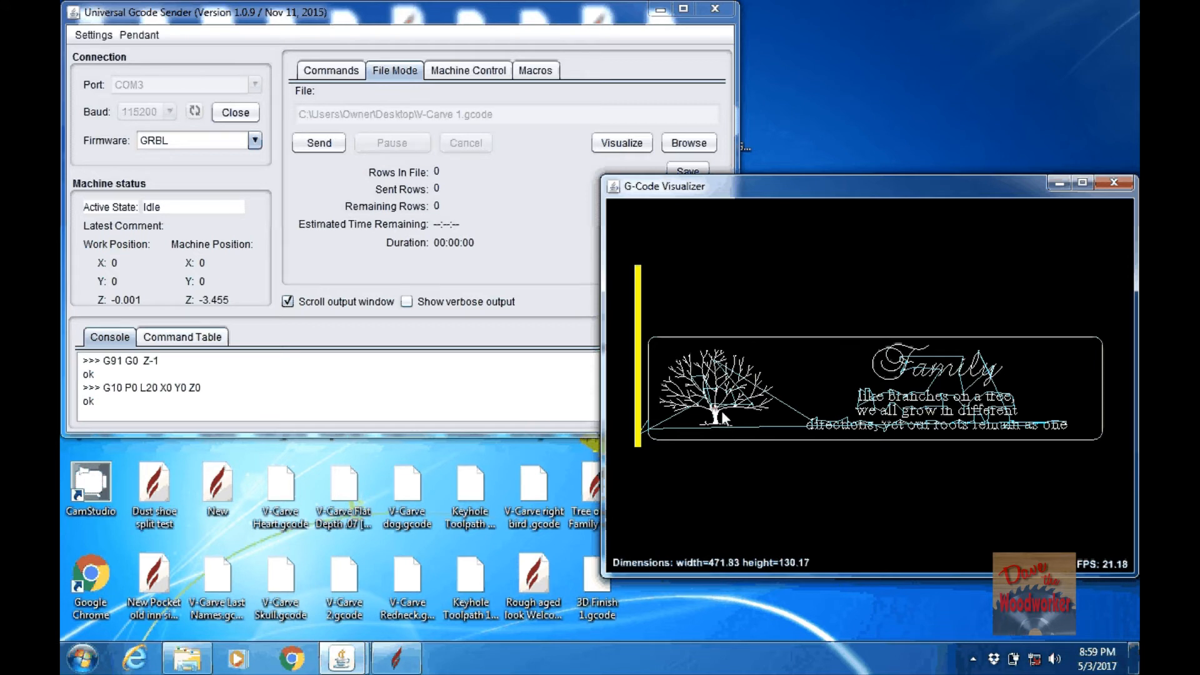
mouse_move(755, 425)
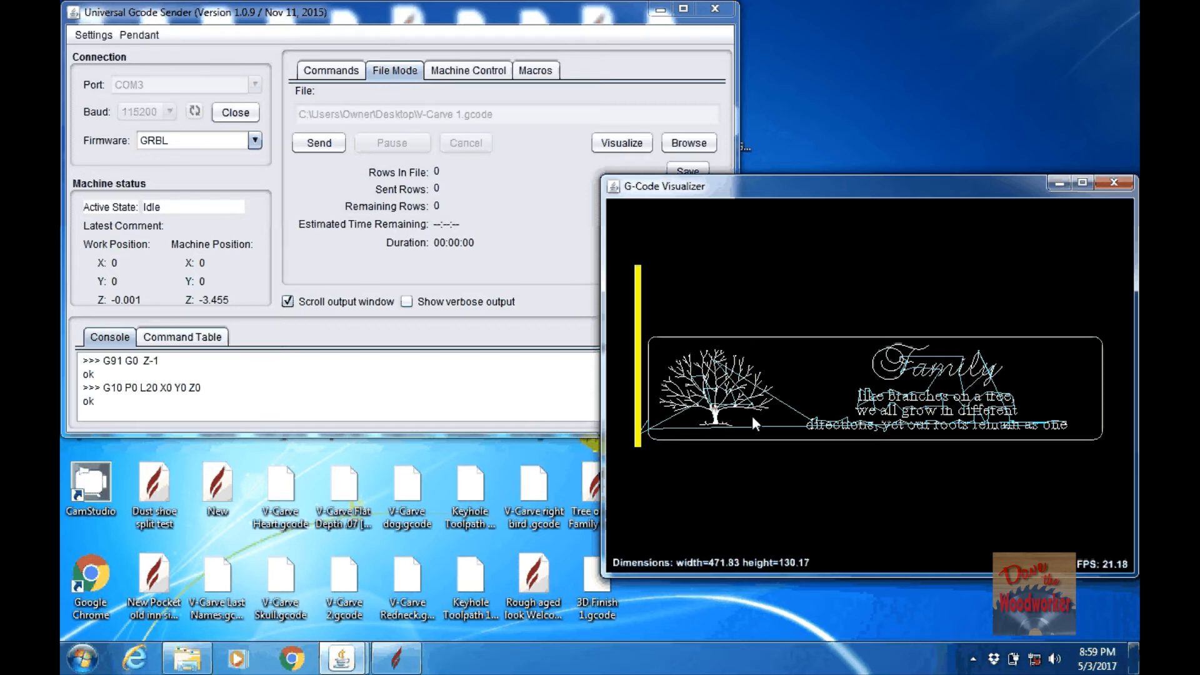
mouse_move(889, 411)
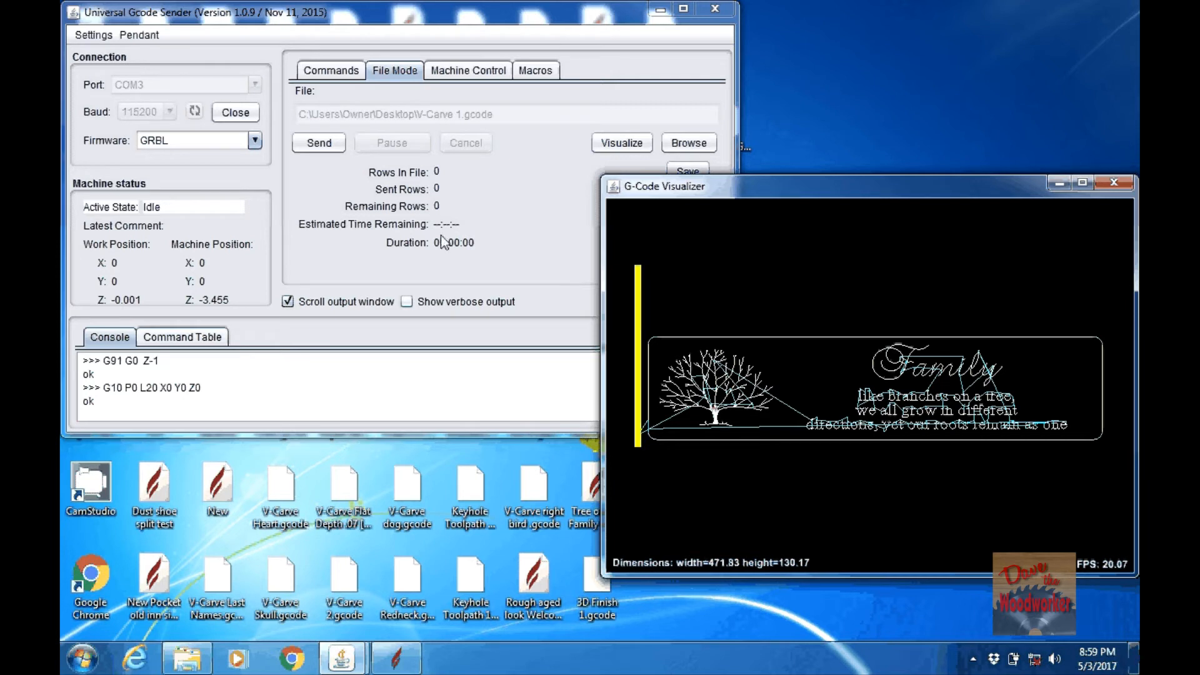
mouse_move(362, 195)
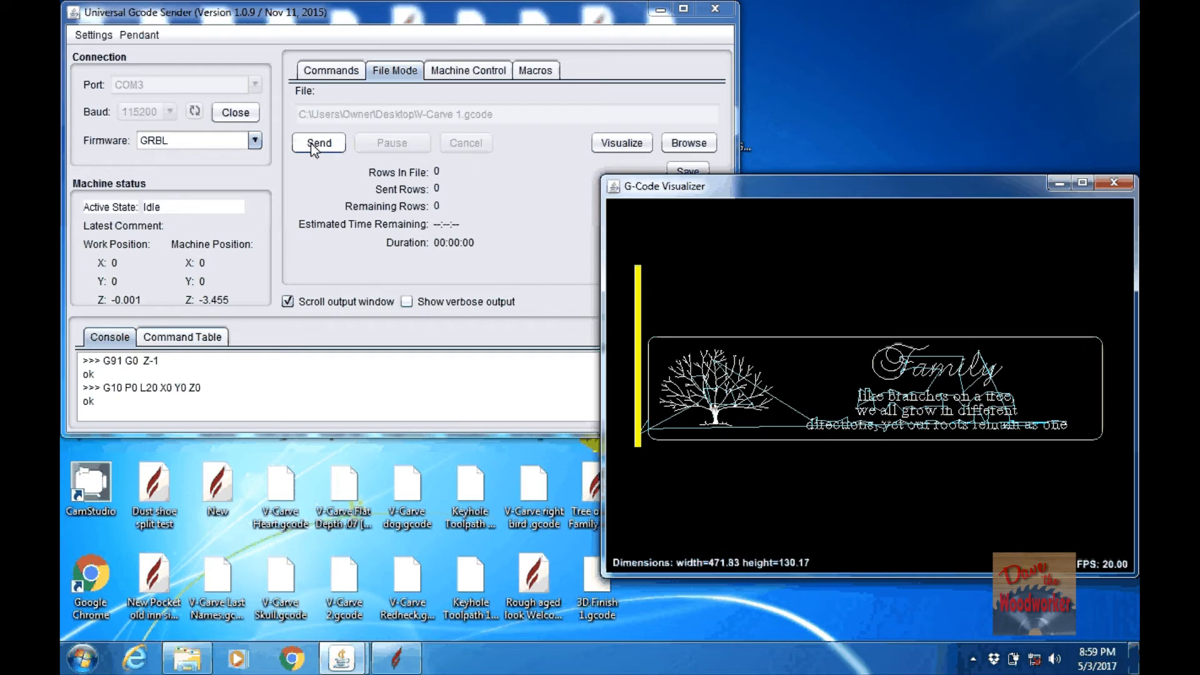
mouse_move(457, 209)
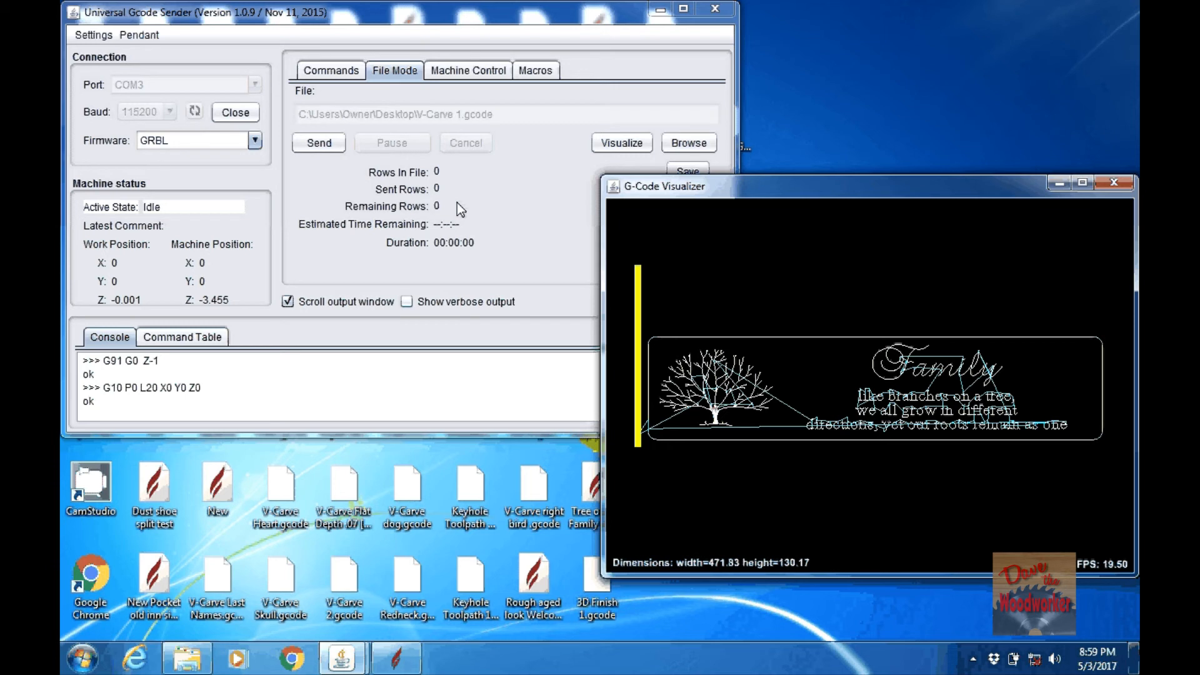
mouse_move(406, 170)
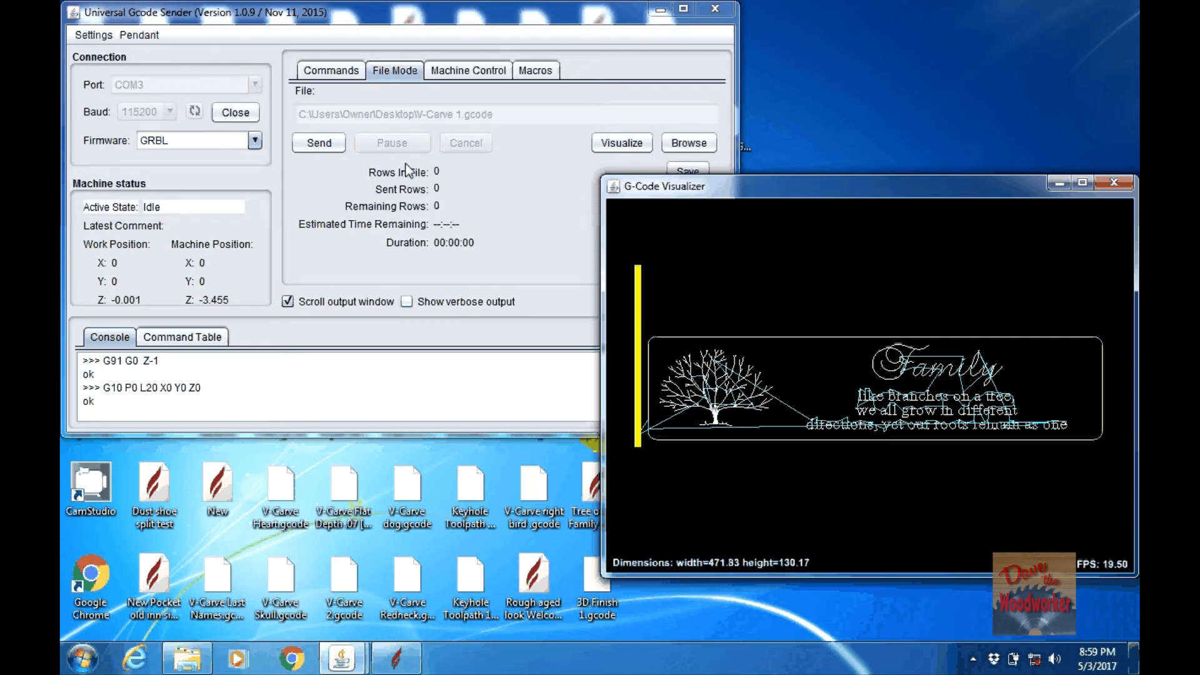
mouse_move(478, 205)
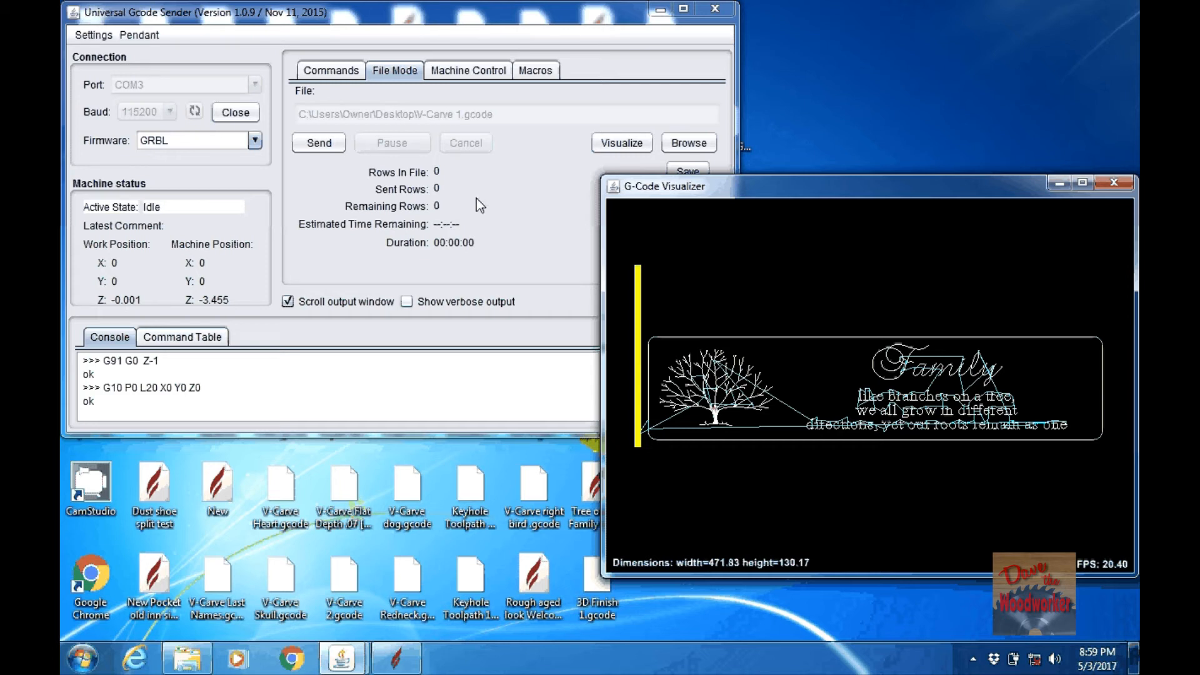
mouse_move(417, 153)
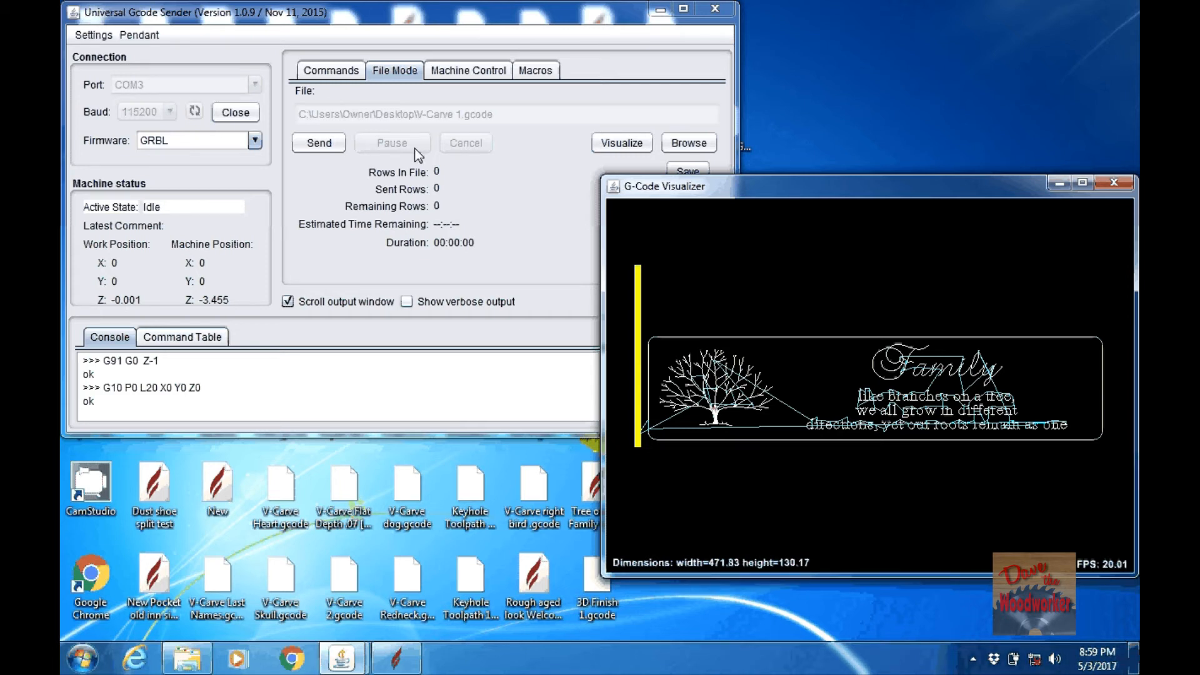
mouse_move(474, 194)
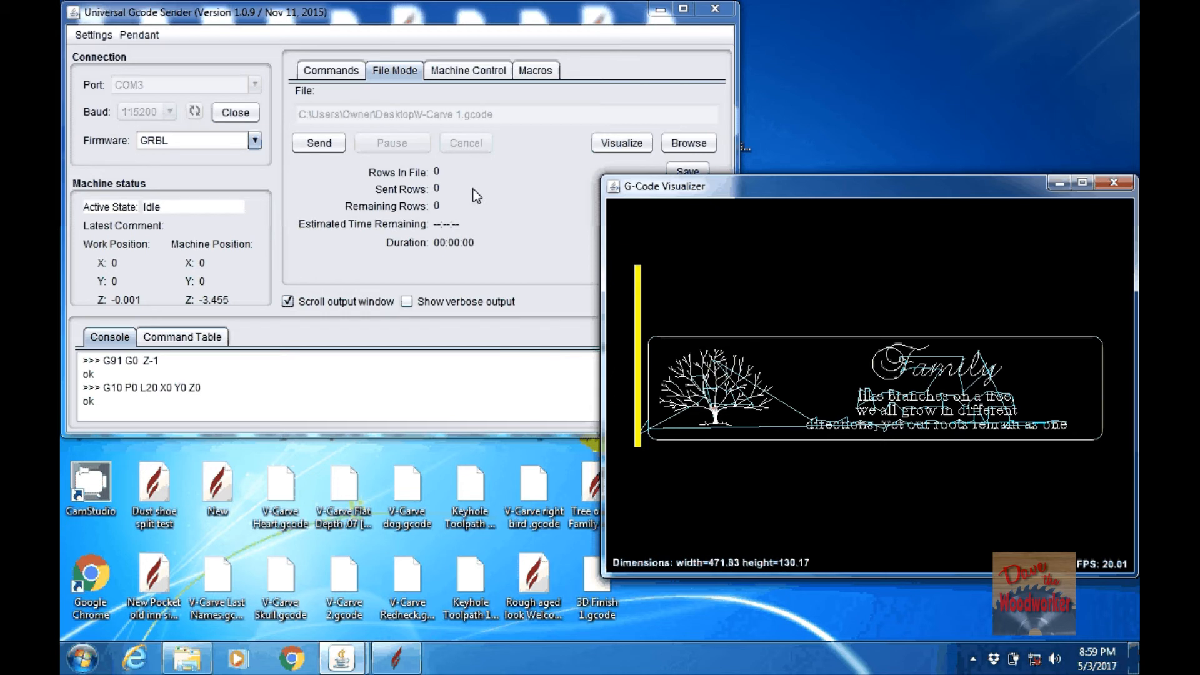
mouse_move(449, 158)
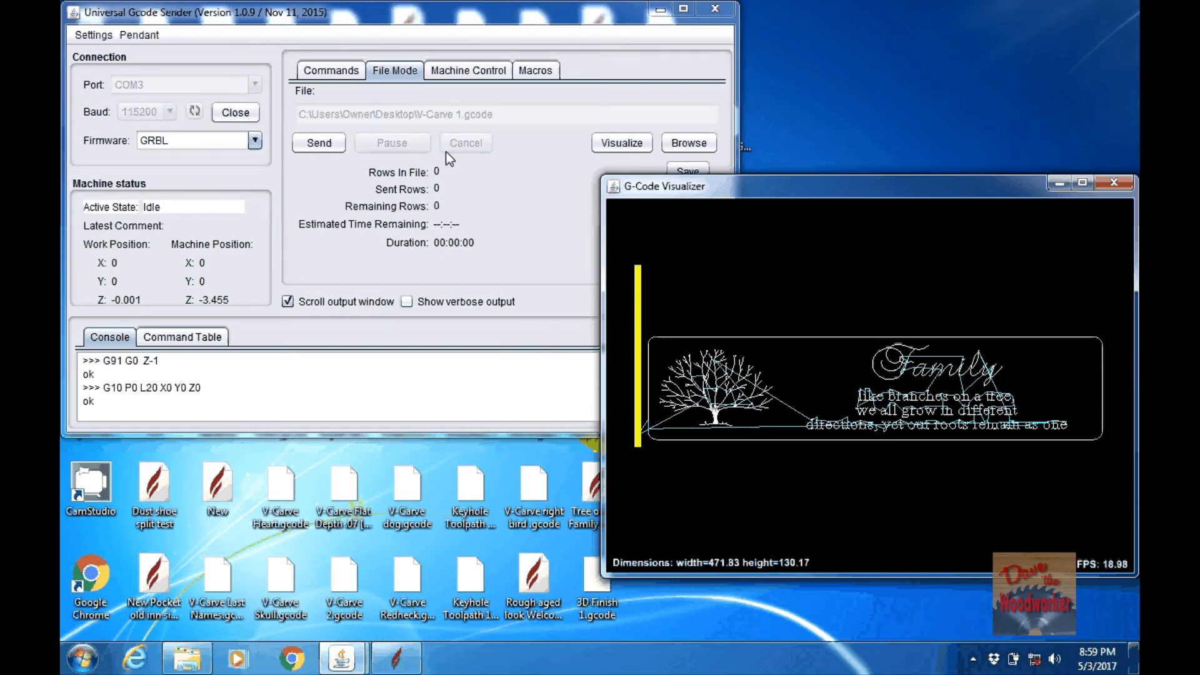
mouse_move(460, 153)
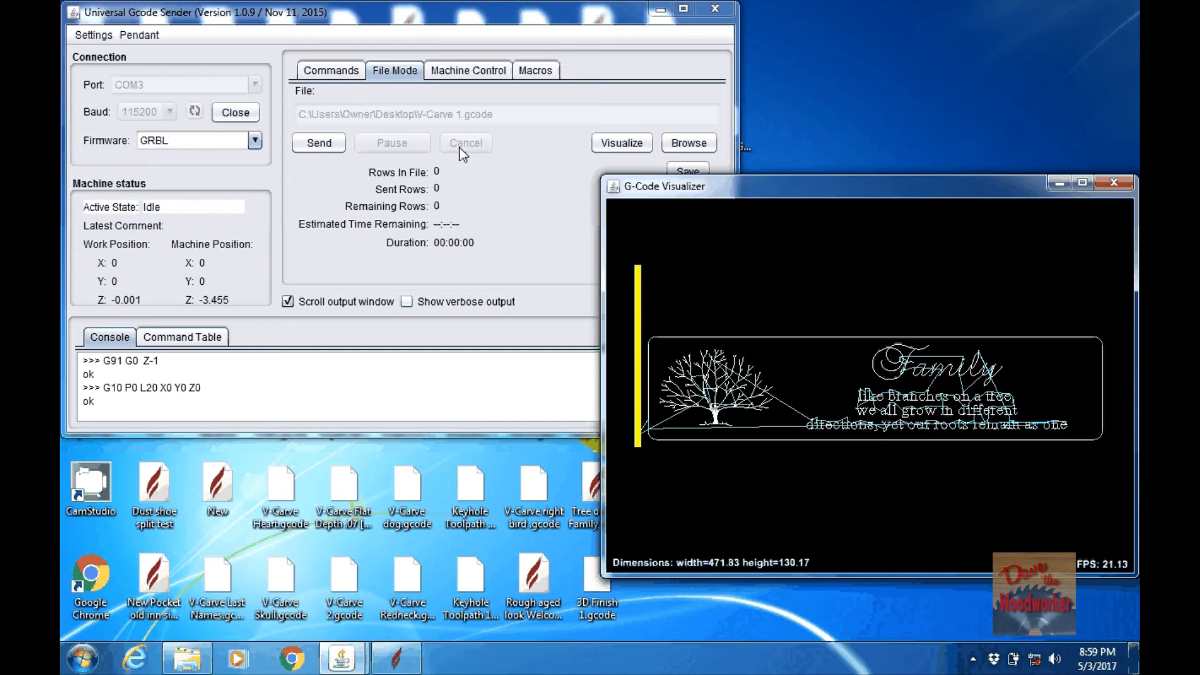
mouse_move(494, 243)
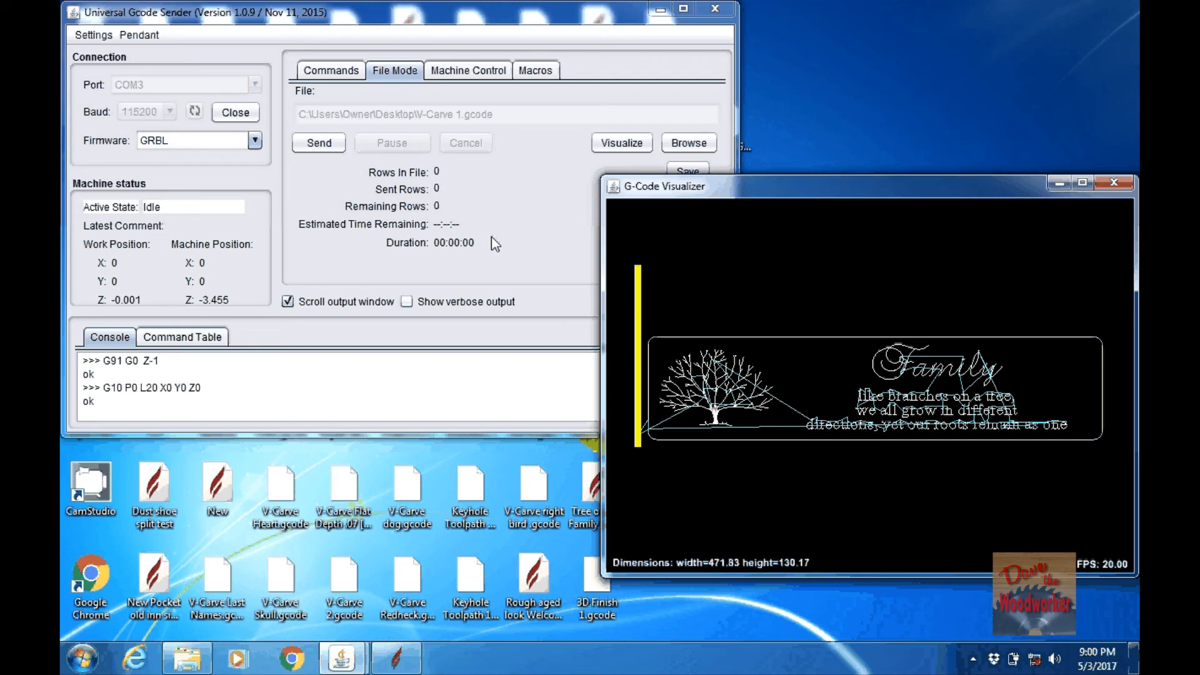
mouse_move(476, 243)
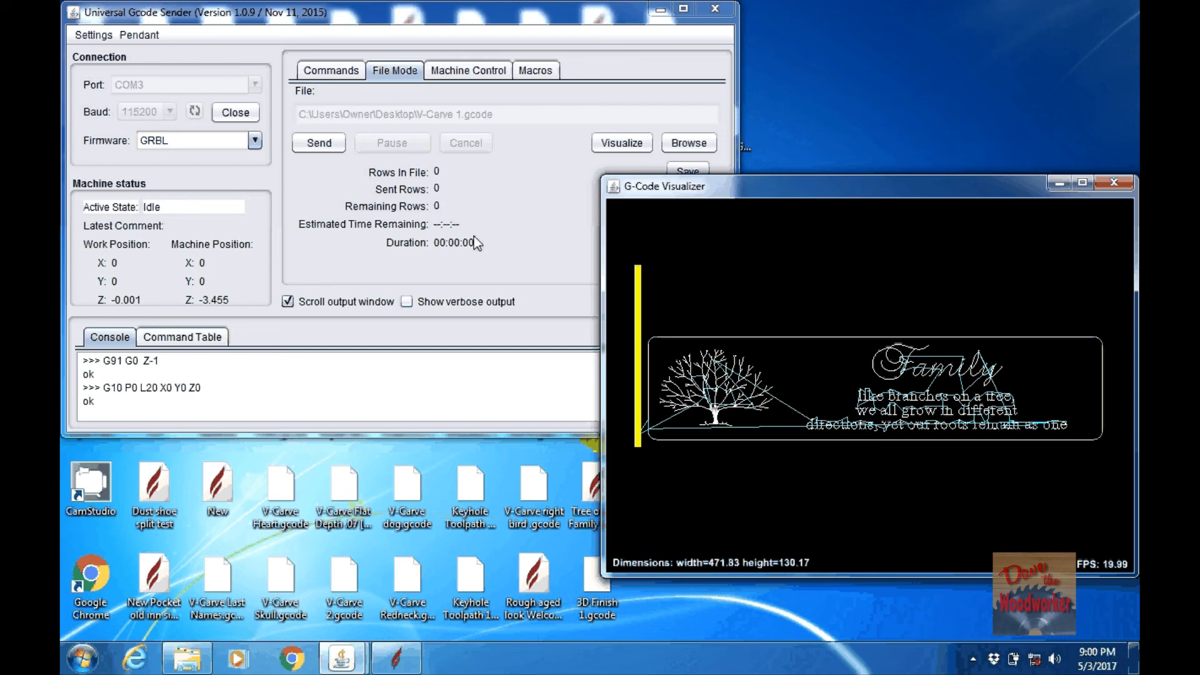
mouse_move(482, 243)
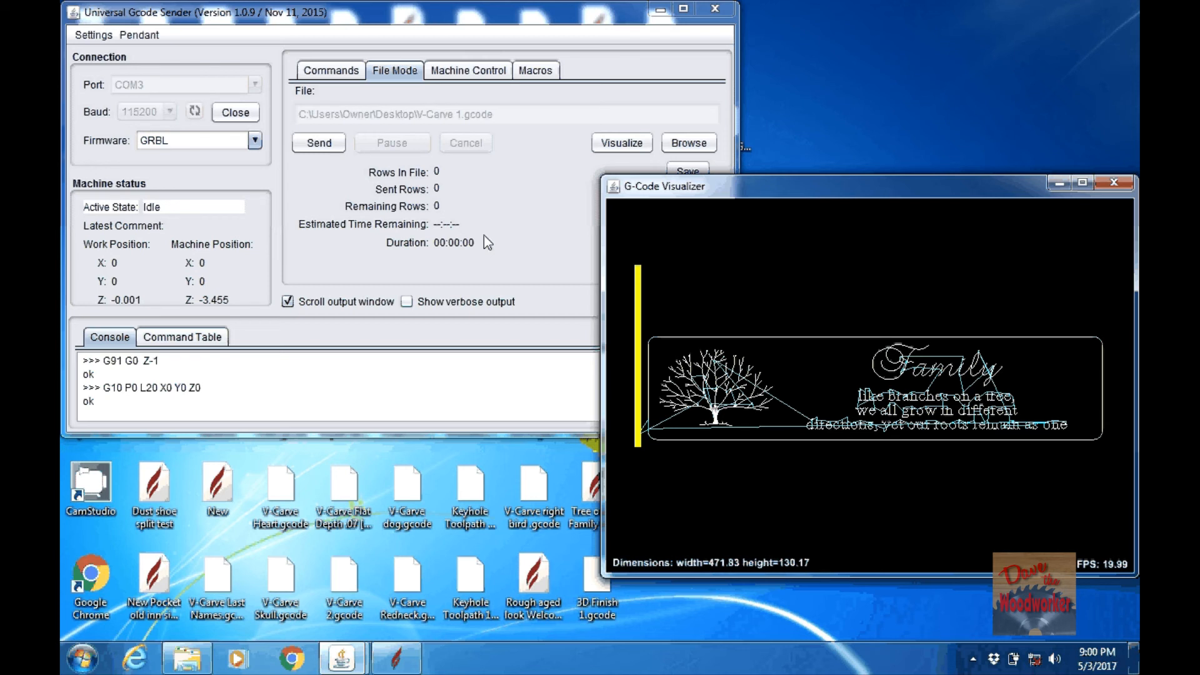
mouse_move(528, 214)
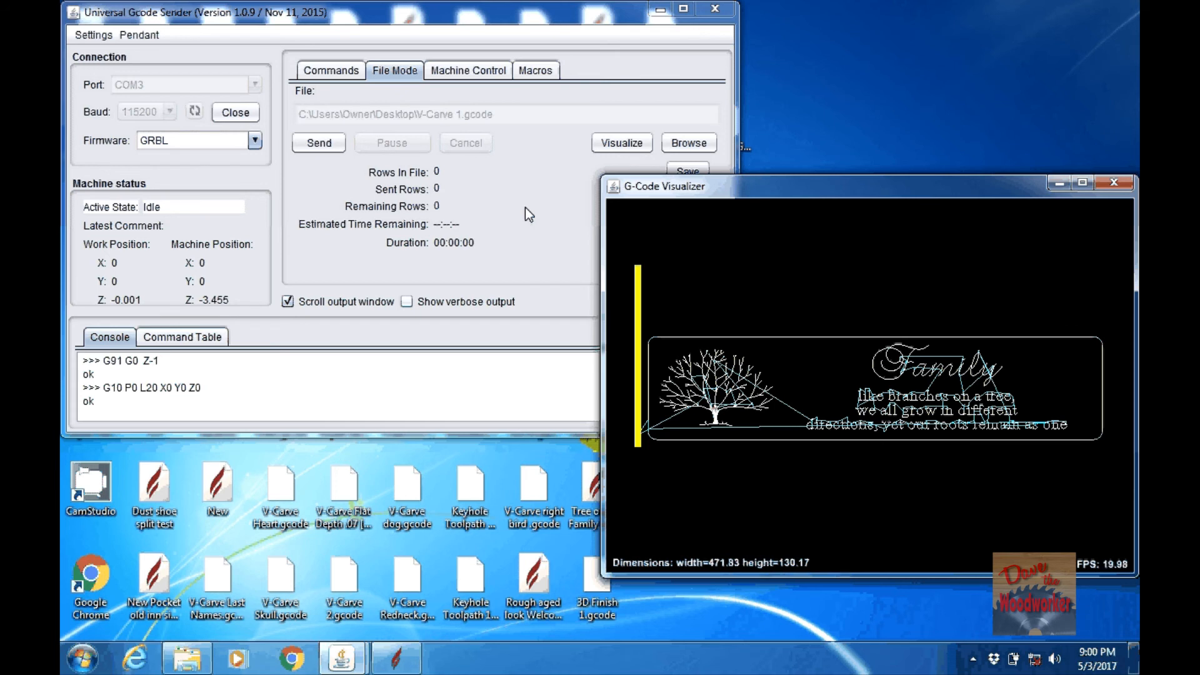
mouse_move(512, 207)
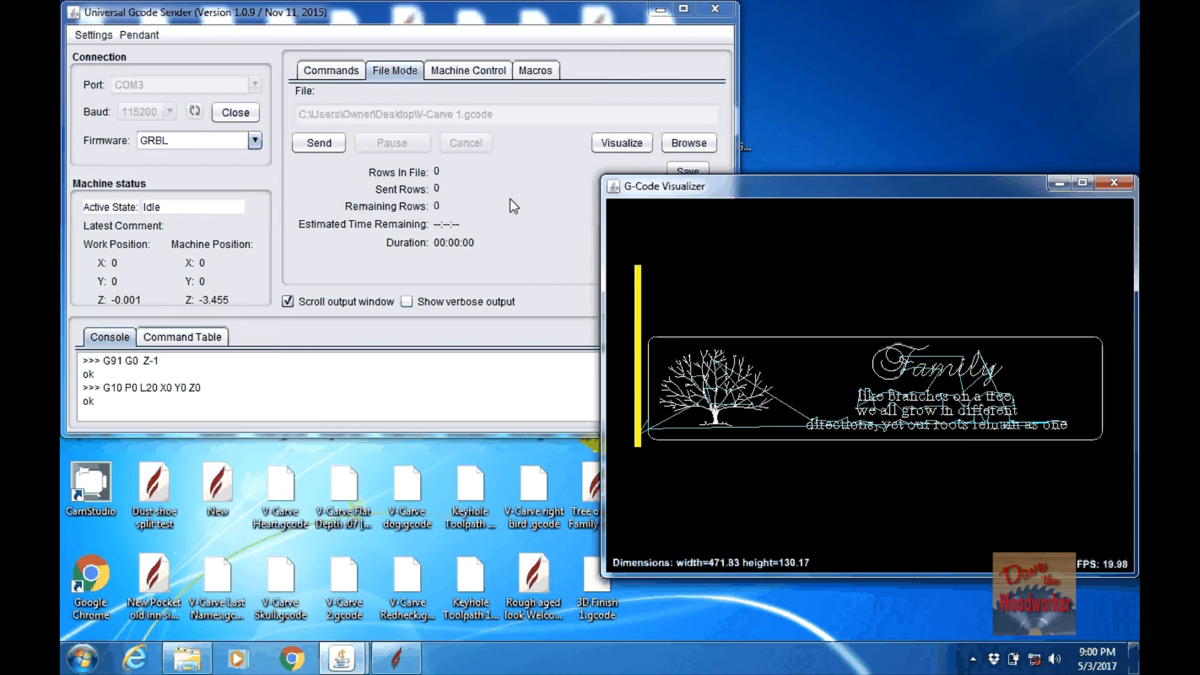
mouse_move(486, 197)
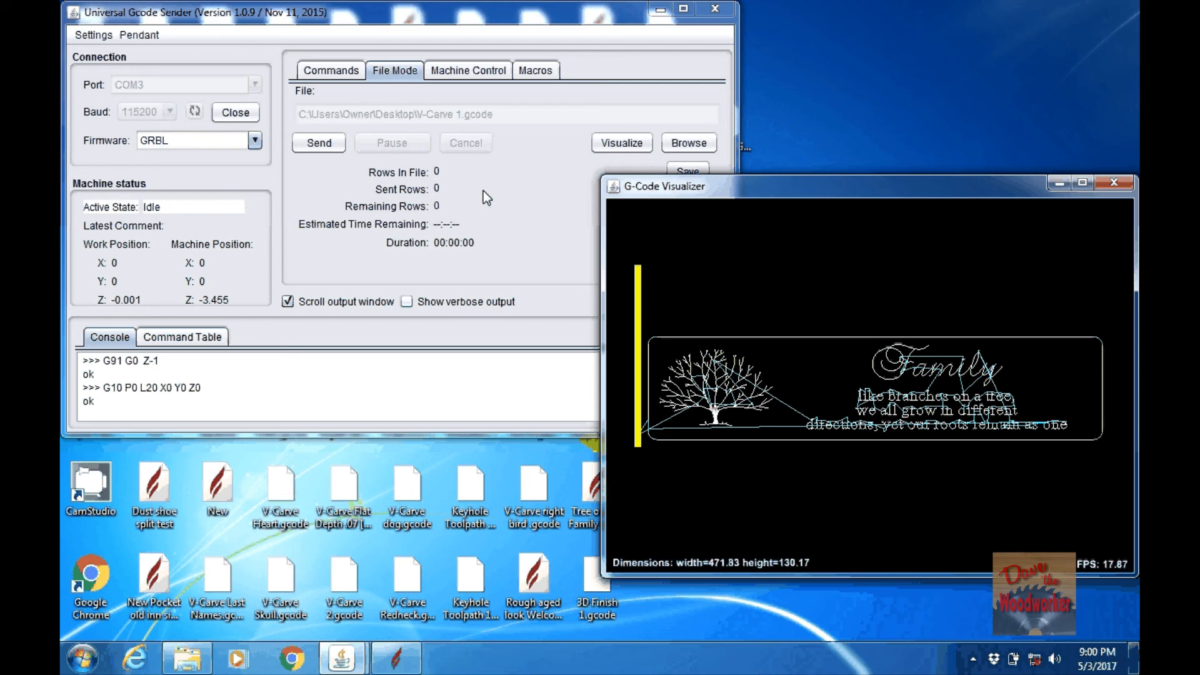
mouse_move(459, 153)
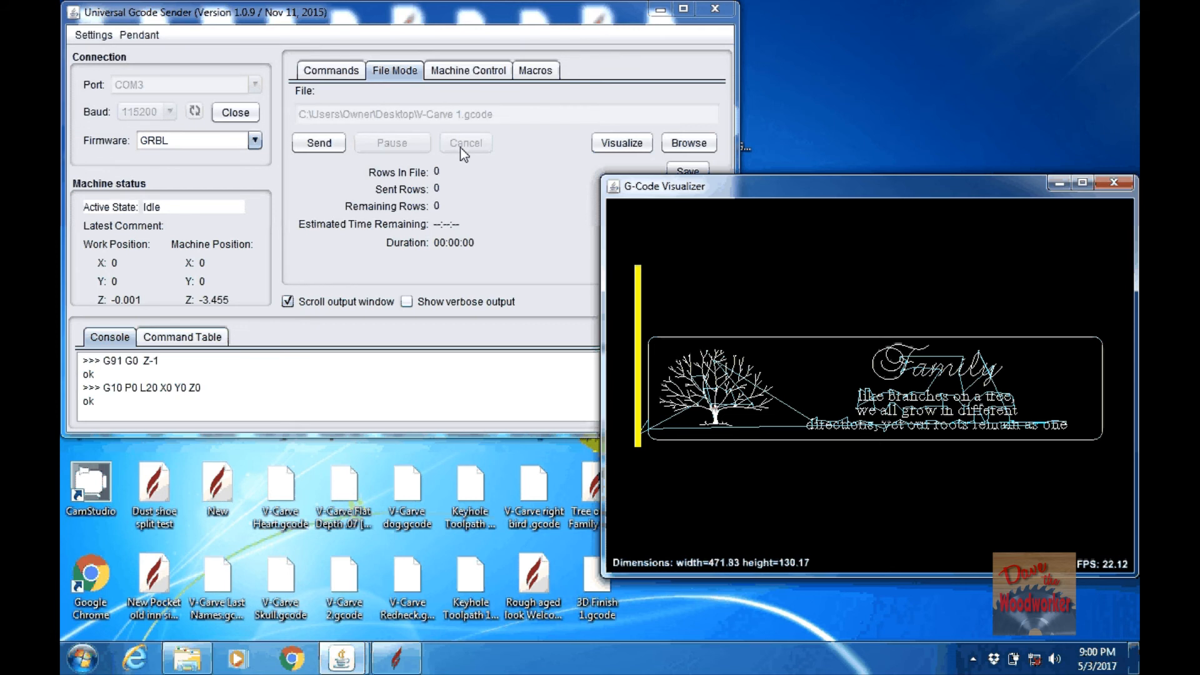
mouse_move(488, 214)
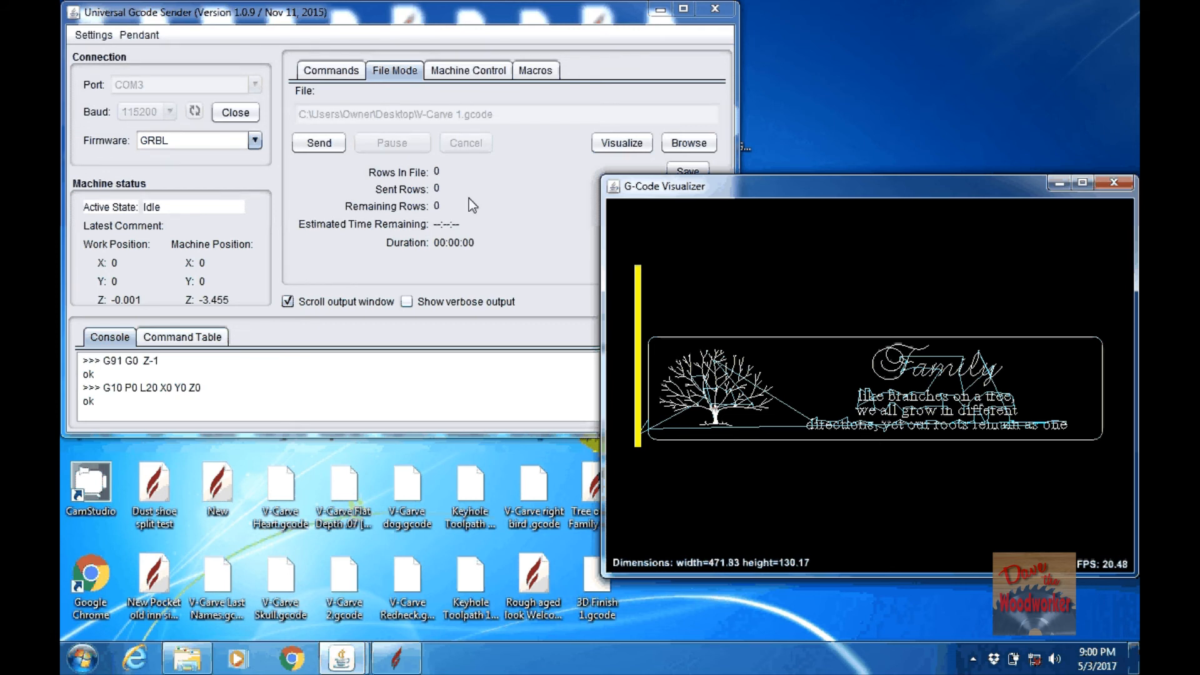
mouse_move(398, 156)
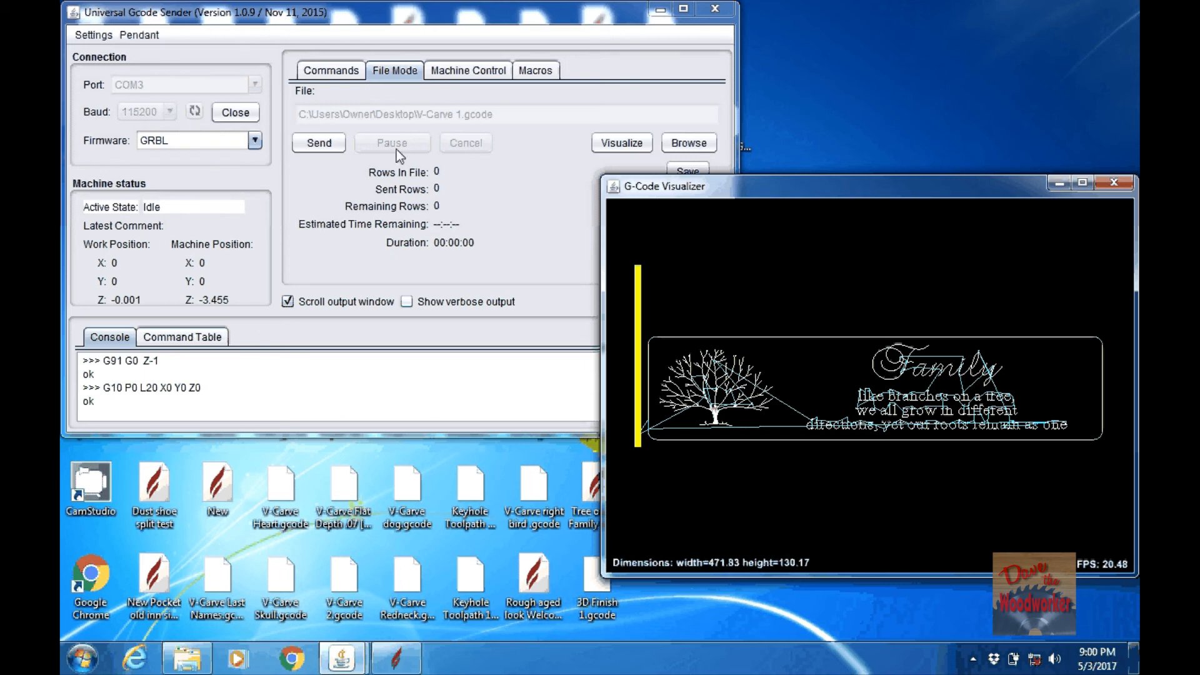
mouse_move(423, 168)
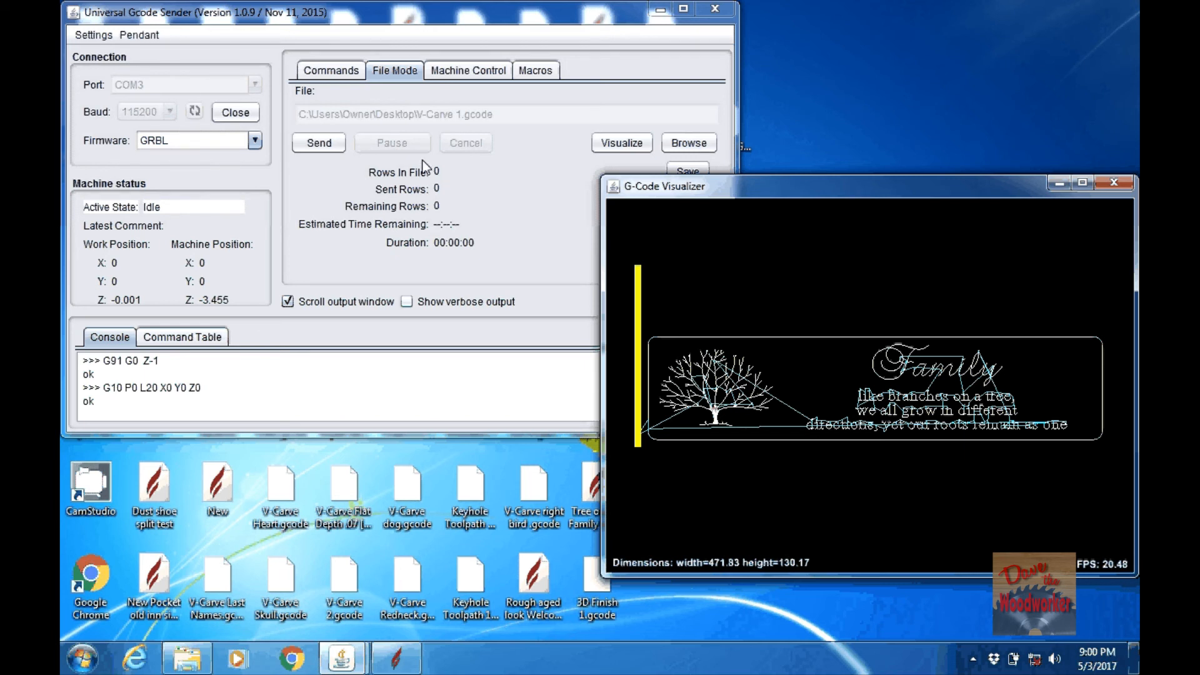
mouse_move(413, 178)
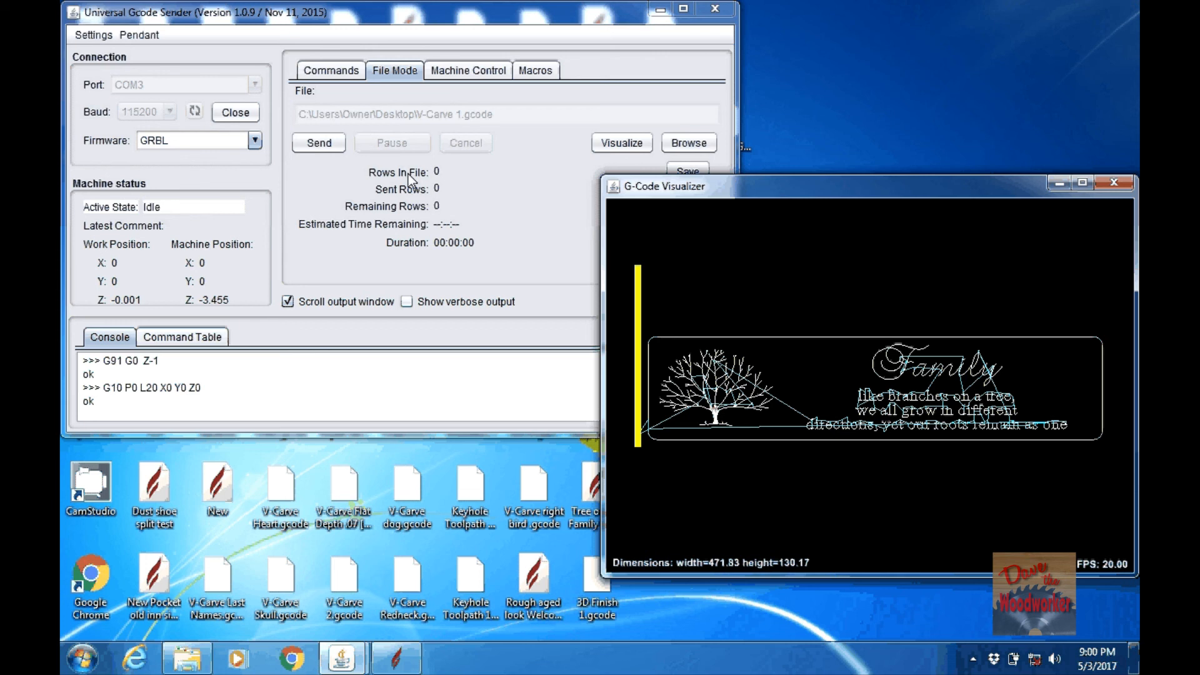
mouse_move(455, 243)
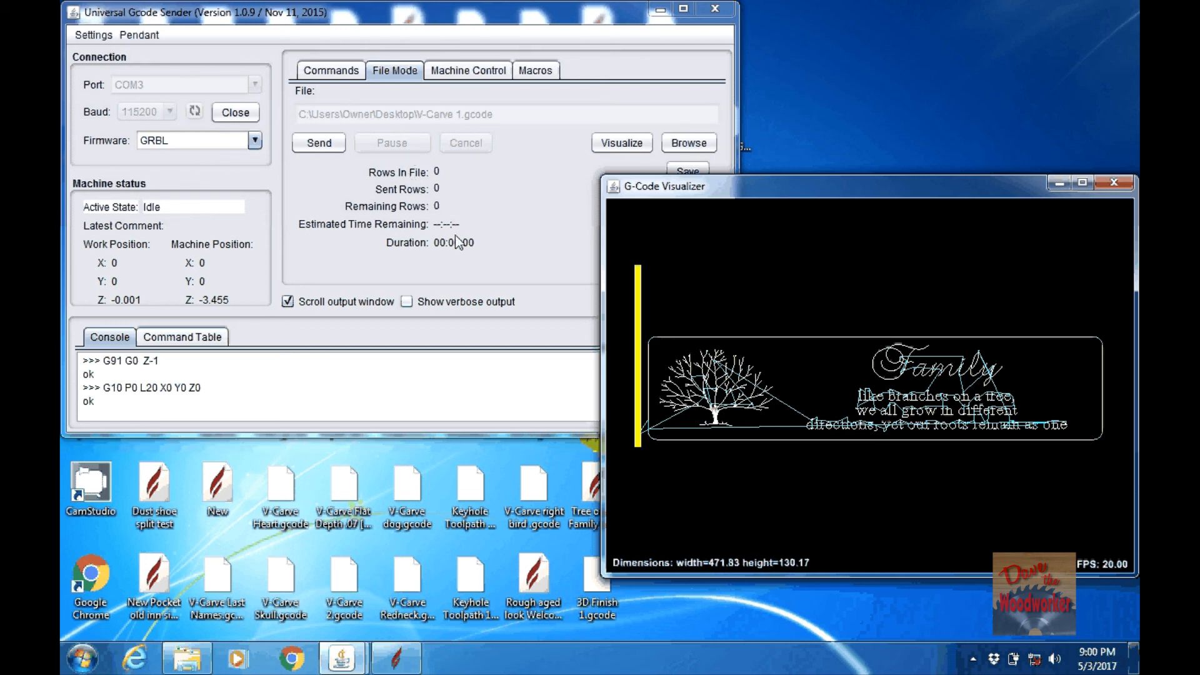
mouse_move(490, 215)
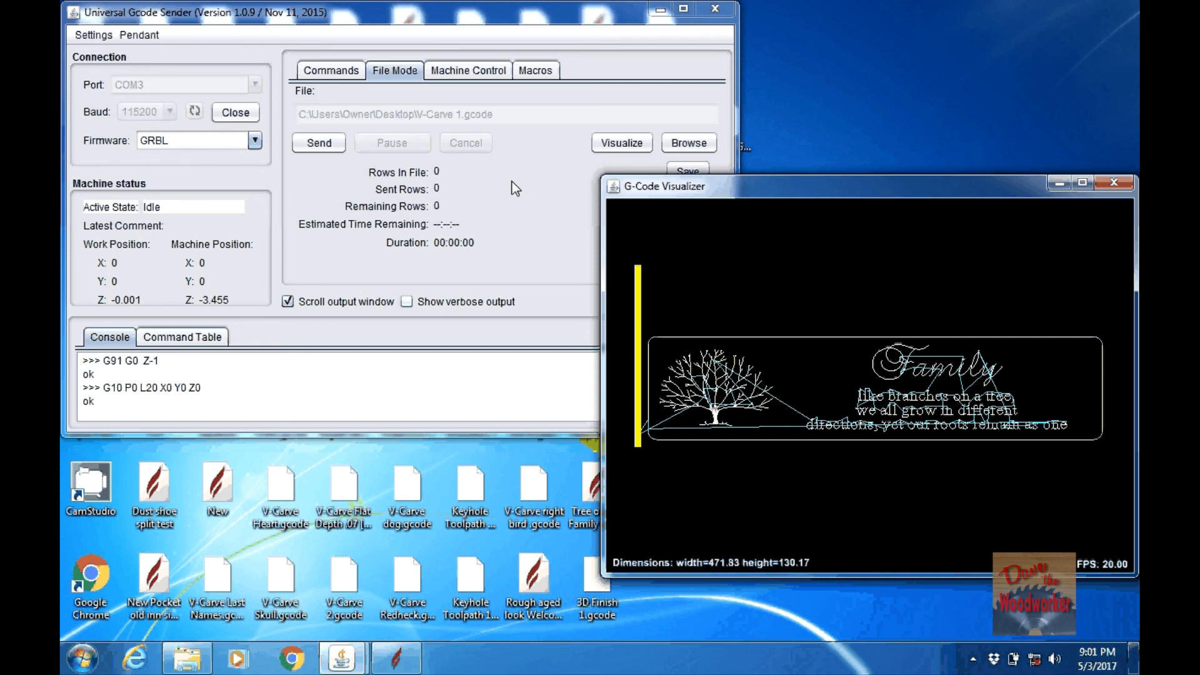
mouse_move(495, 200)
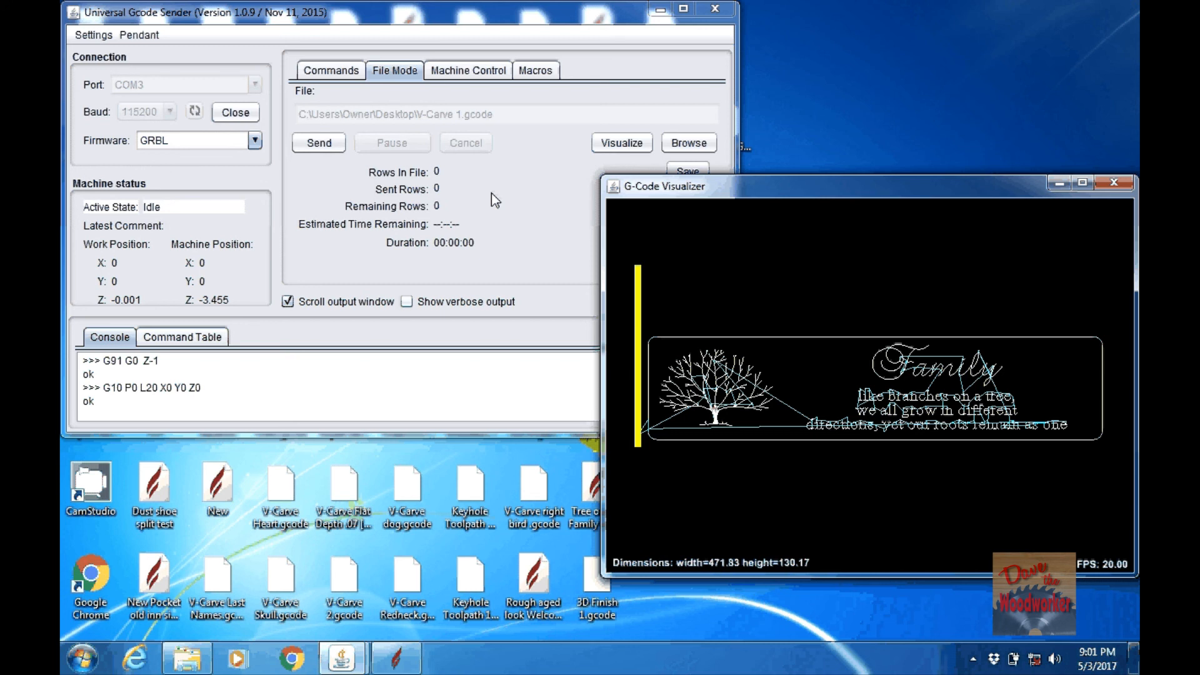
mouse_move(501, 202)
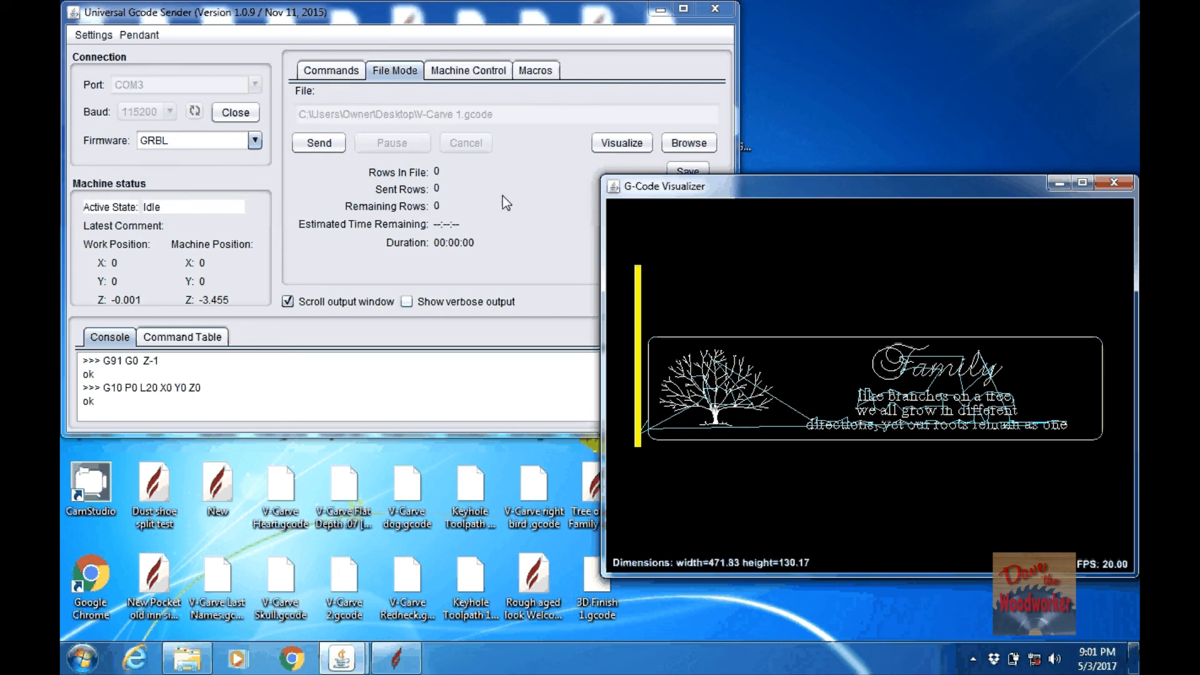